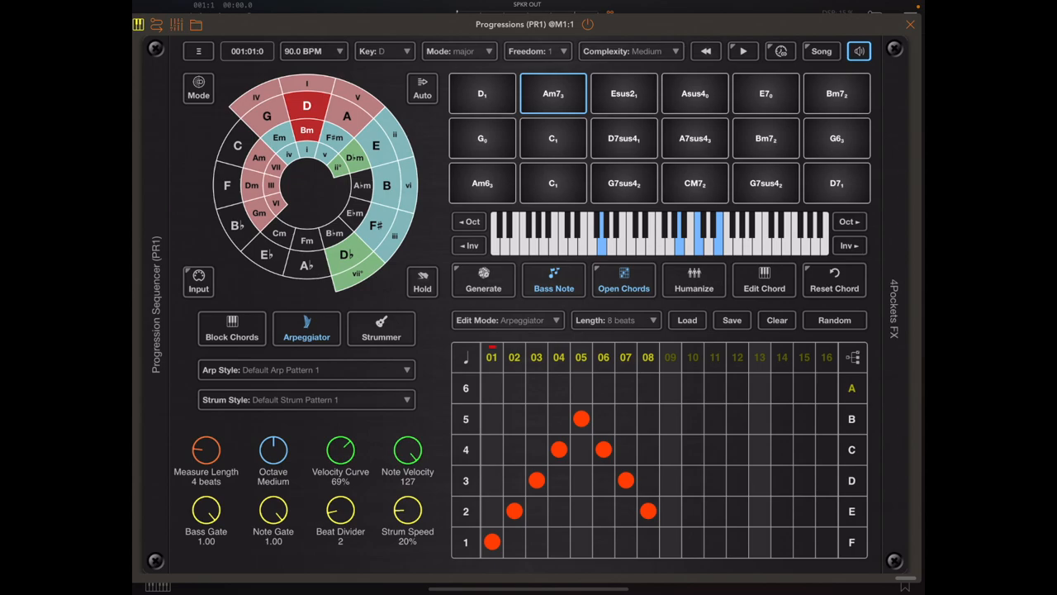
Audition the D and Am7 pads and bring up the Song Sequencer panel.
{"action": "left_click", "coordinate": [483, 92]}
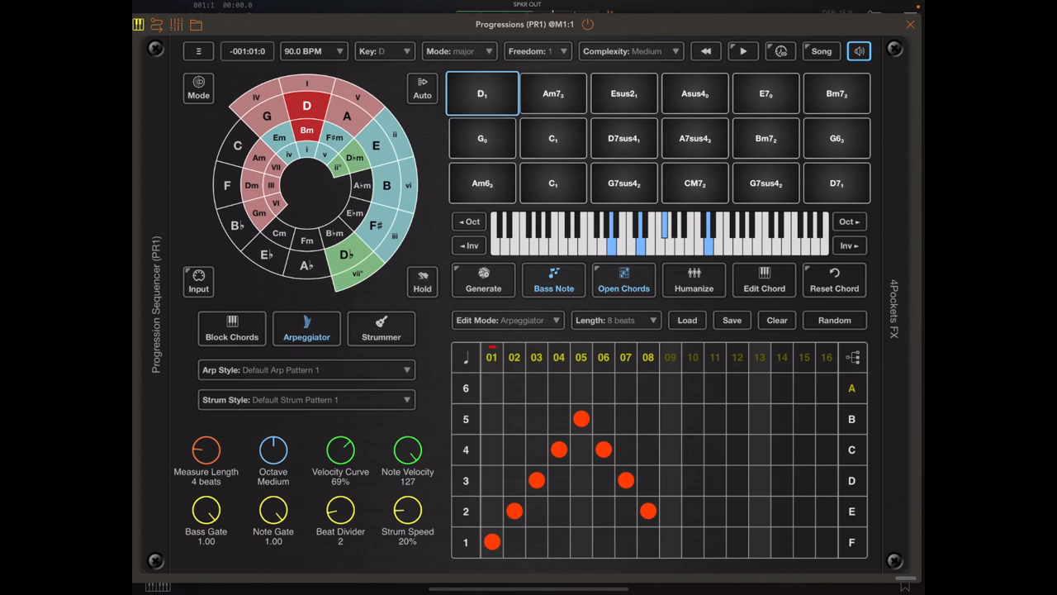
{"action": "left_click", "coordinate": [552, 92]}
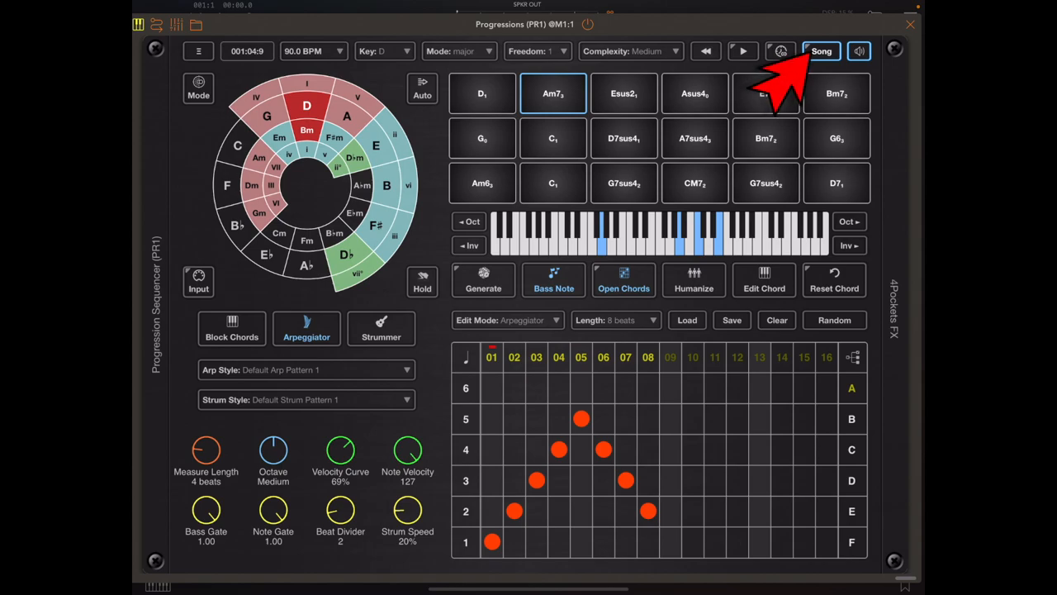
{"action": "left_click", "coordinate": [821, 51]}
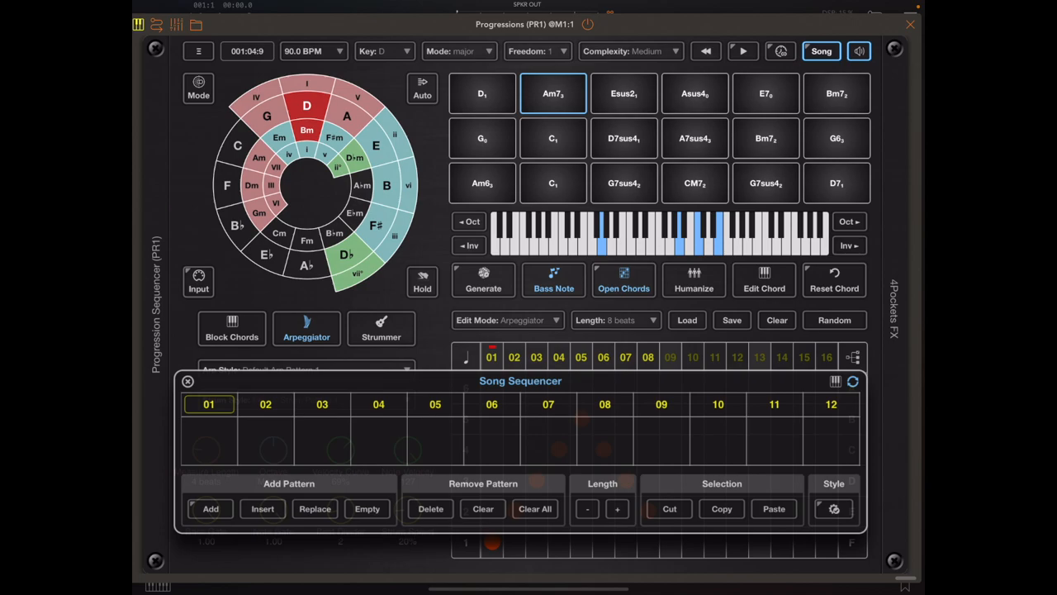
{"action": "scroll", "scroll_direction": "right", "scroll_amount": 3}
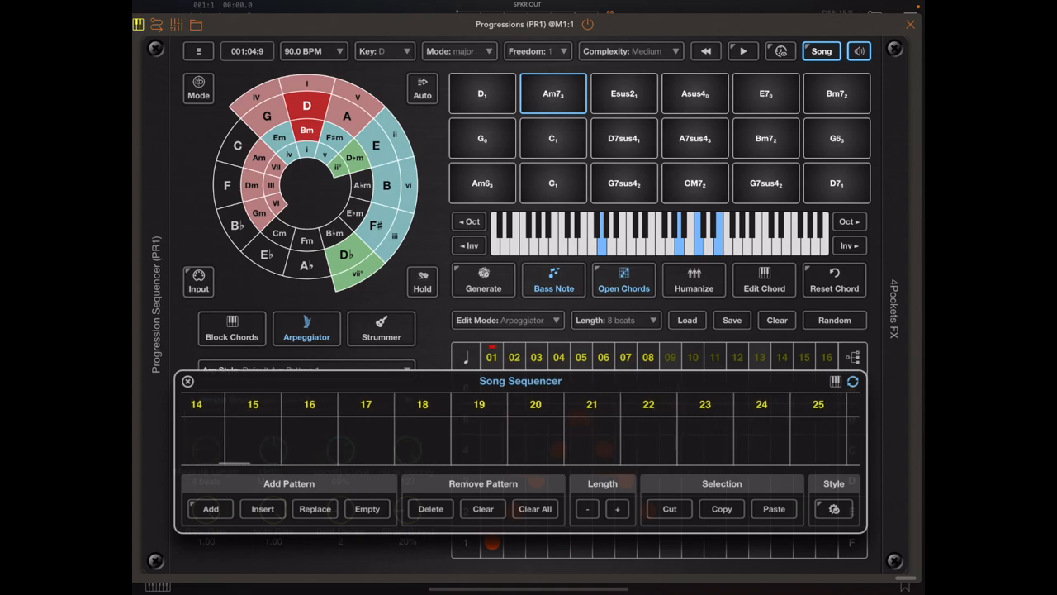
{"action": "scroll", "scroll_direction": "left", "scroll_amount": 3}
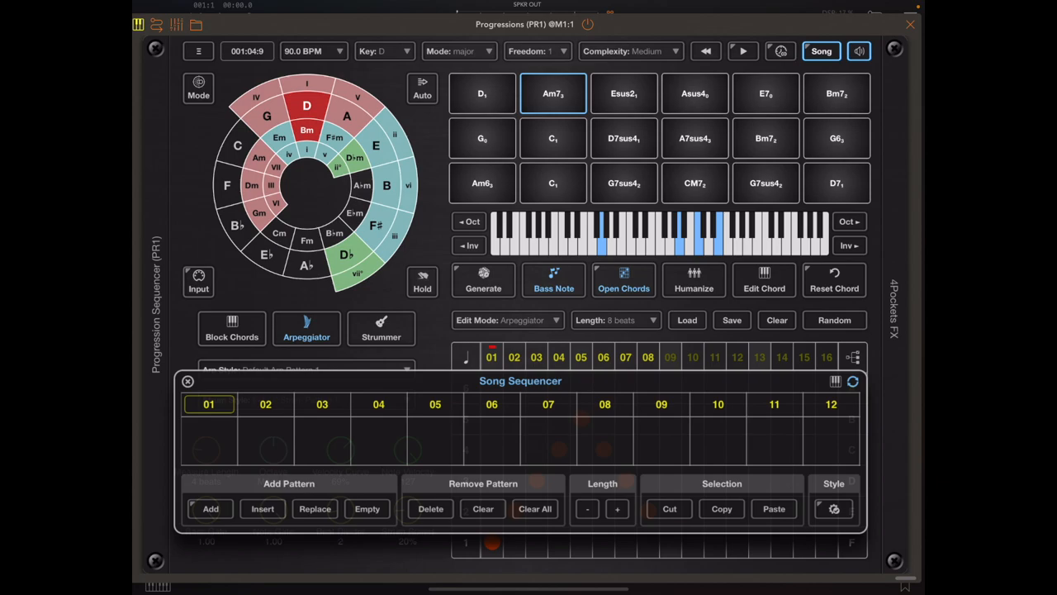
Add D as the first pattern, then append Am7 and further chords to the song chain.
{"action": "left_click", "coordinate": [482, 92]}
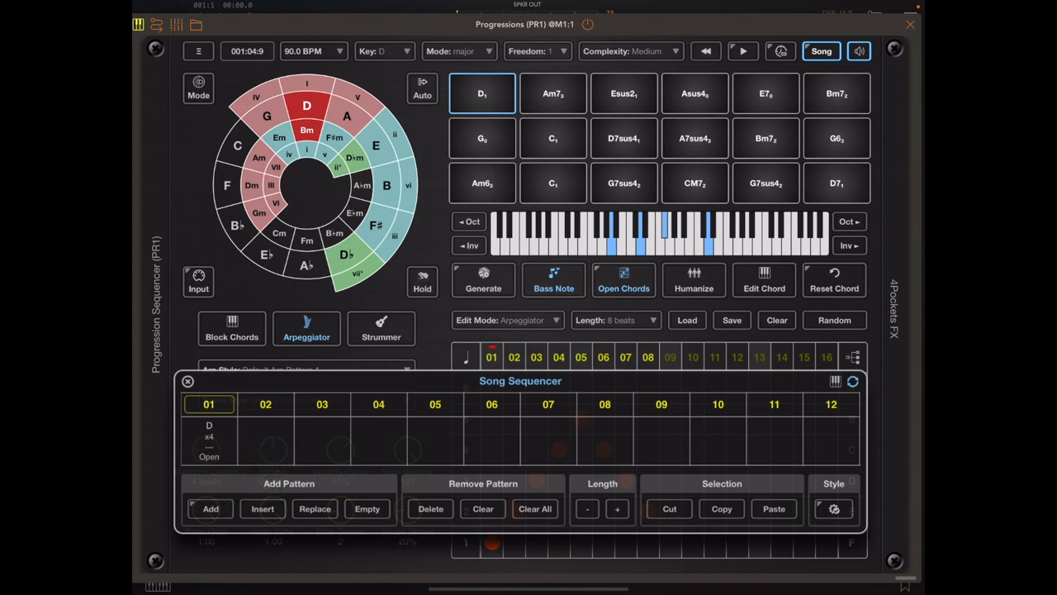
{"action": "left_click", "coordinate": [552, 93]}
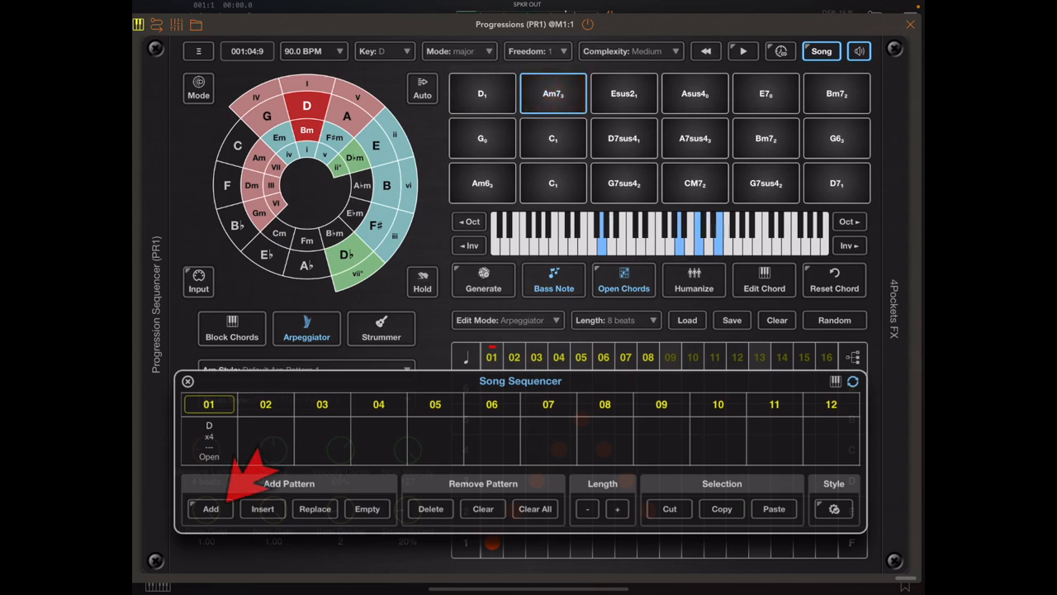
{"action": "left_click", "coordinate": [210, 509]}
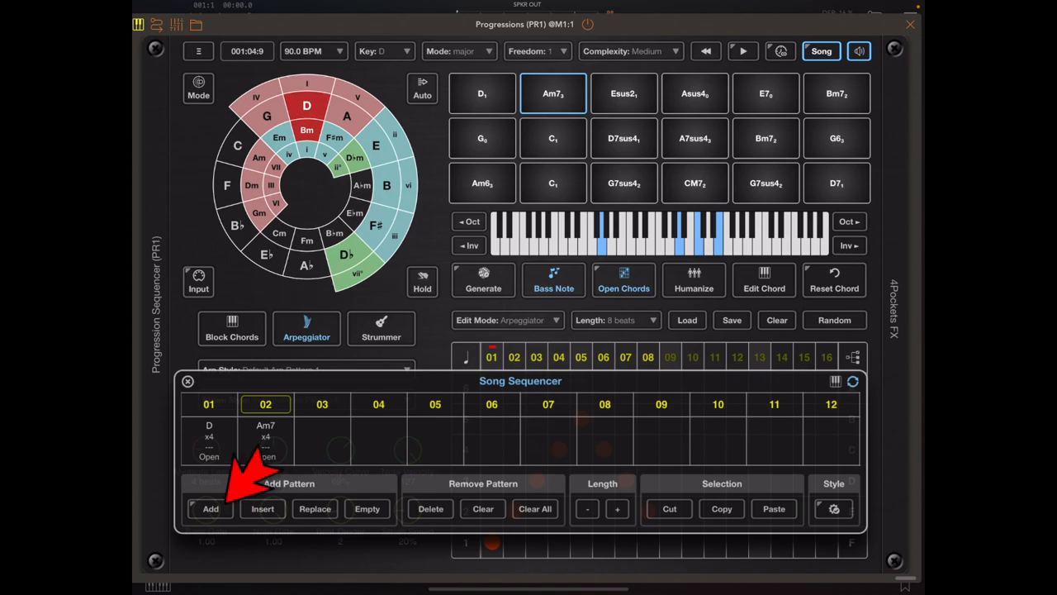
{"action": "left_click", "coordinate": [210, 509]}
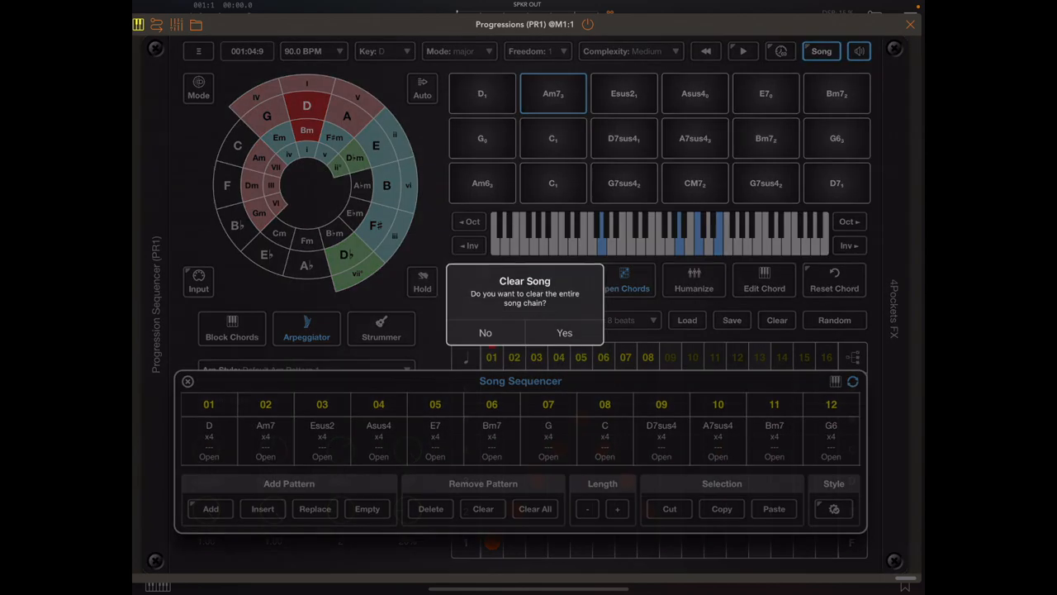
Confirm clearing the chain and rebuild it as D, Am7, CM7 and G.
{"action": "left_click", "coordinate": [565, 332]}
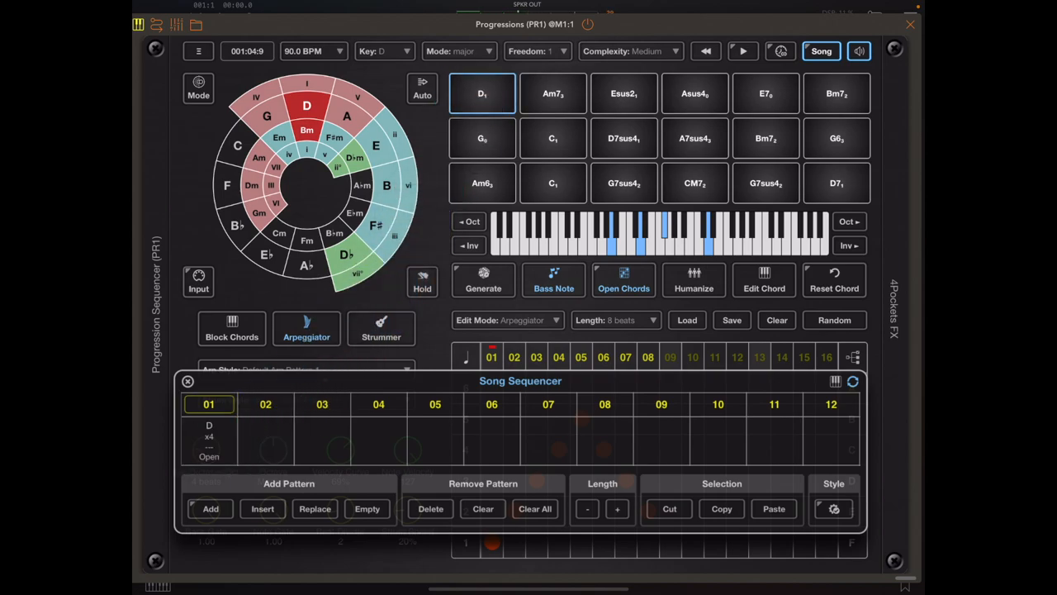
{"action": "left_click", "coordinate": [552, 93]}
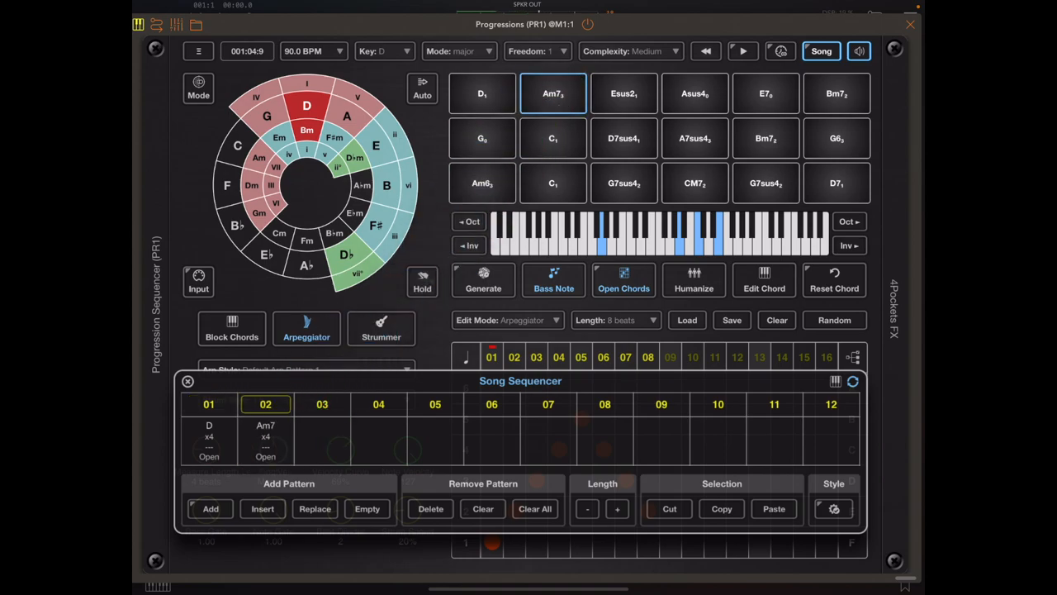
{"action": "left_click", "coordinate": [694, 182]}
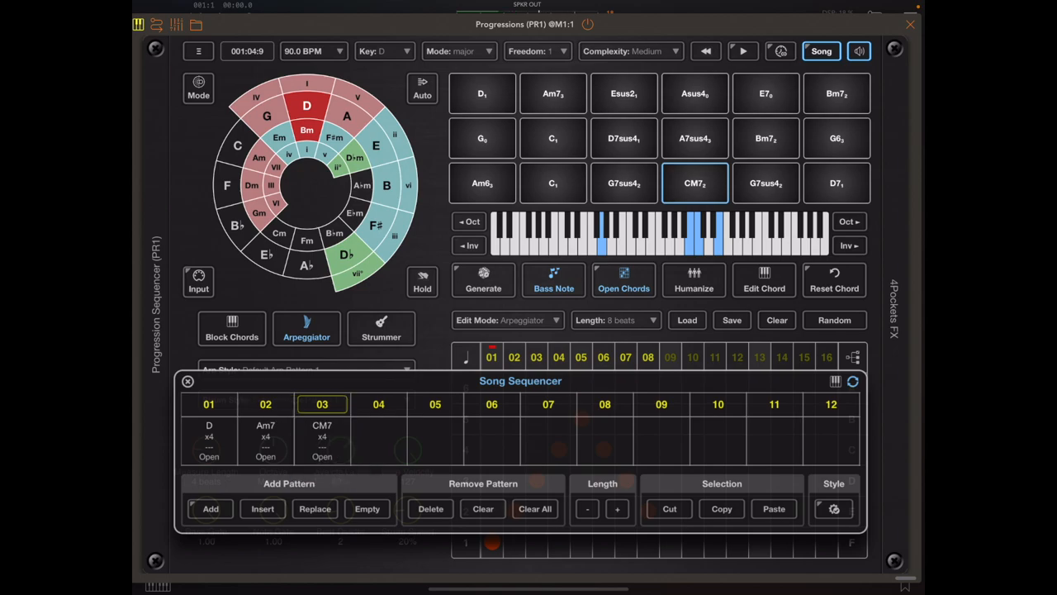
{"action": "left_click", "coordinate": [482, 139]}
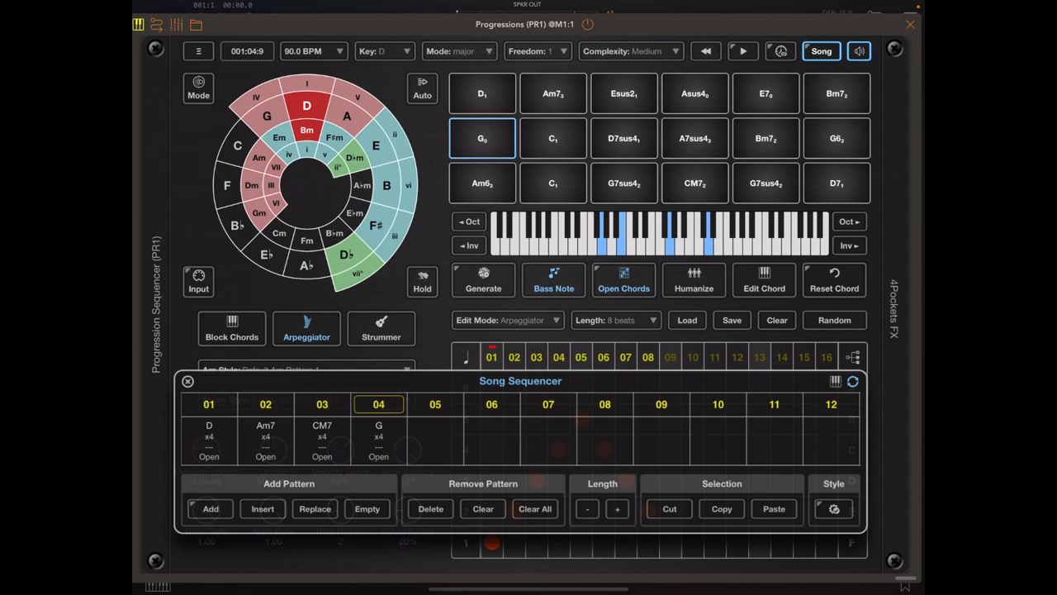
{"action": "left_click", "coordinate": [208, 403]}
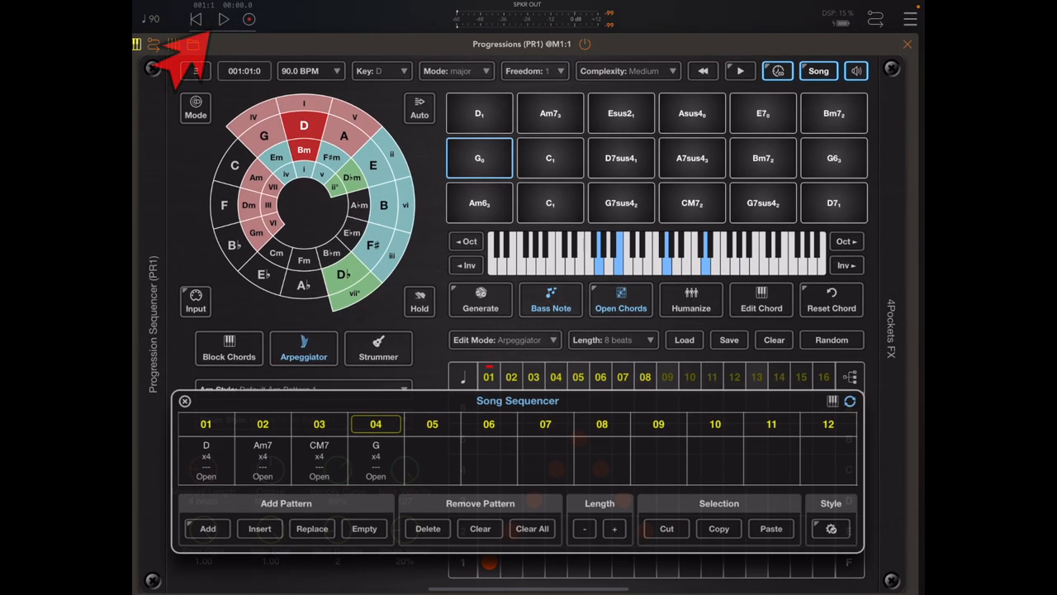
Play the four-chord chain as block chords from AUM's transport, then stop it.
{"action": "left_click", "coordinate": [739, 70]}
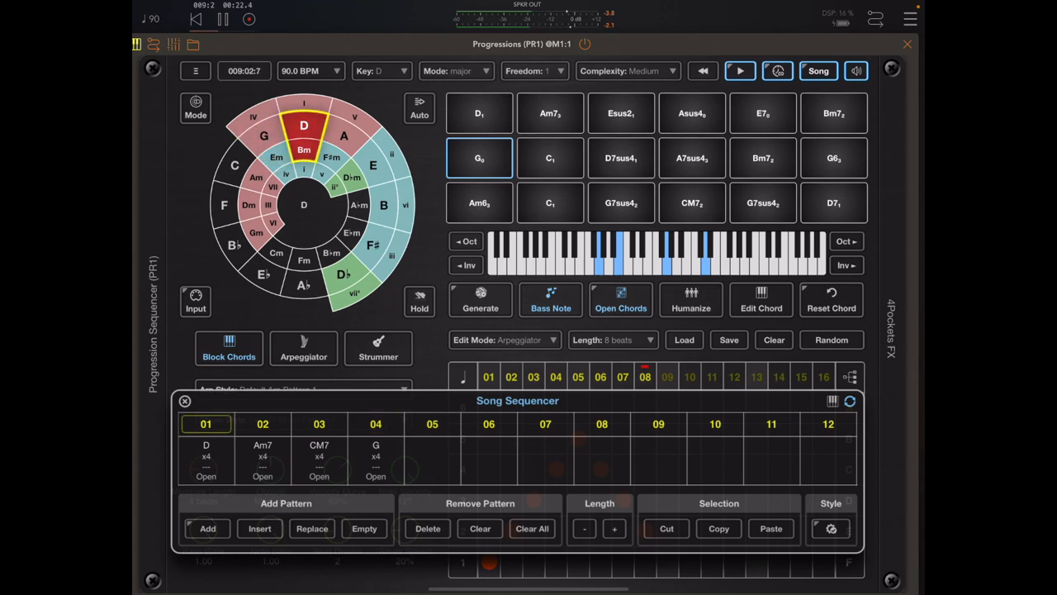
{"action": "left_click", "coordinate": [739, 70]}
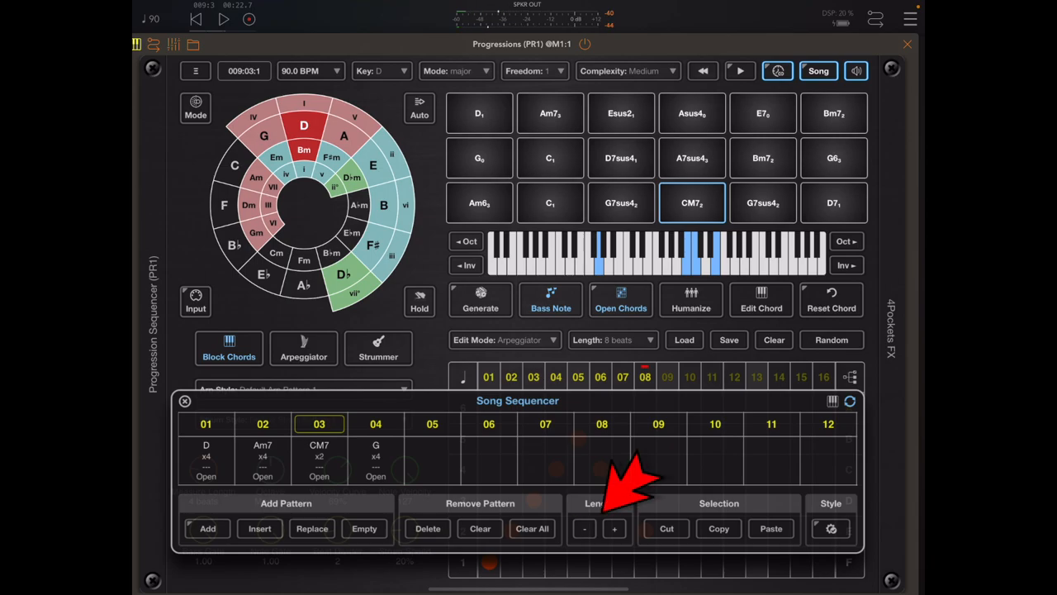
Shorten the G pattern to two bars and audition the revised chain.
{"action": "left_click", "coordinate": [377, 423]}
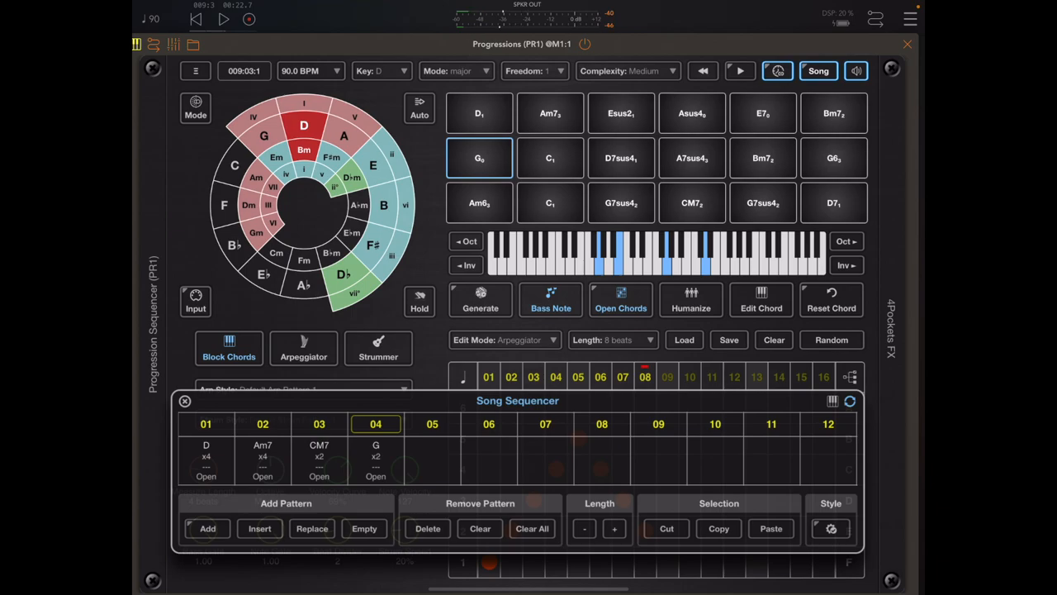
{"action": "left_click", "coordinate": [738, 70]}
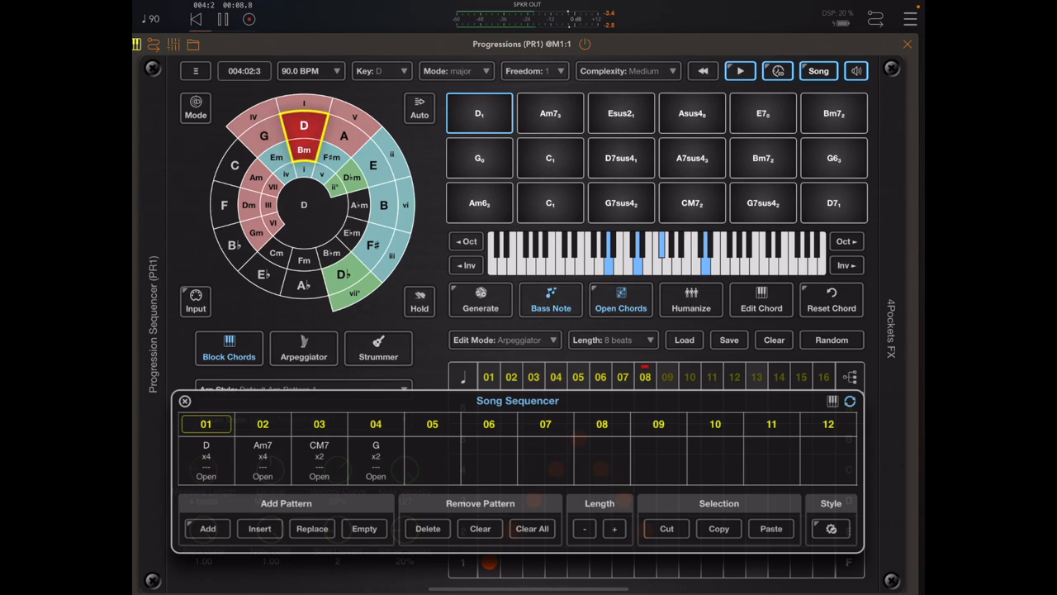
{"action": "left_click", "coordinate": [740, 69]}
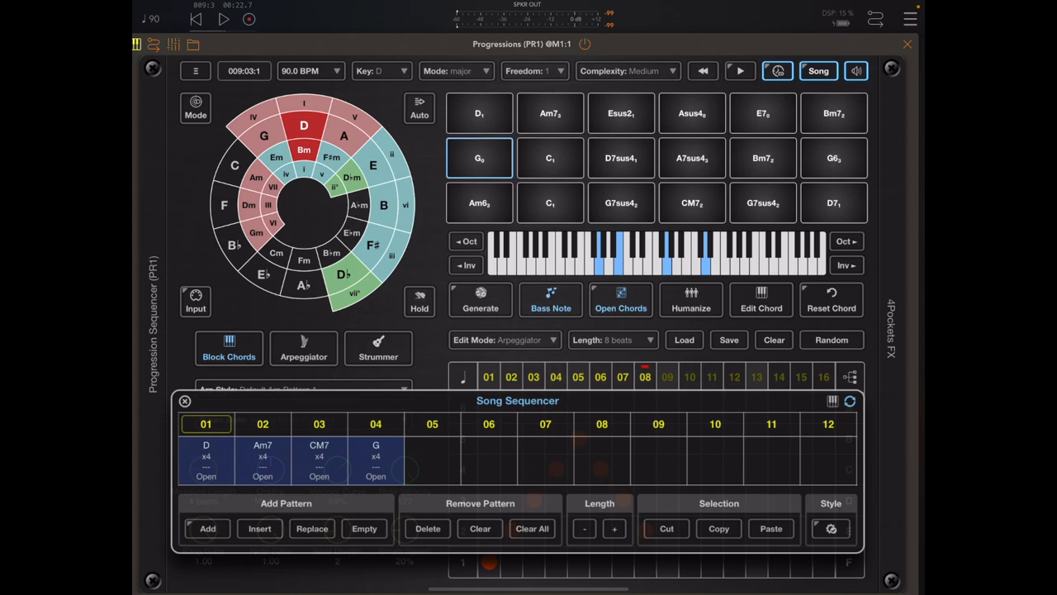
Copy patterns 01–04, paste them as 05–08 and move to the empty ninth slot.
{"action": "left_click", "coordinate": [433, 459]}
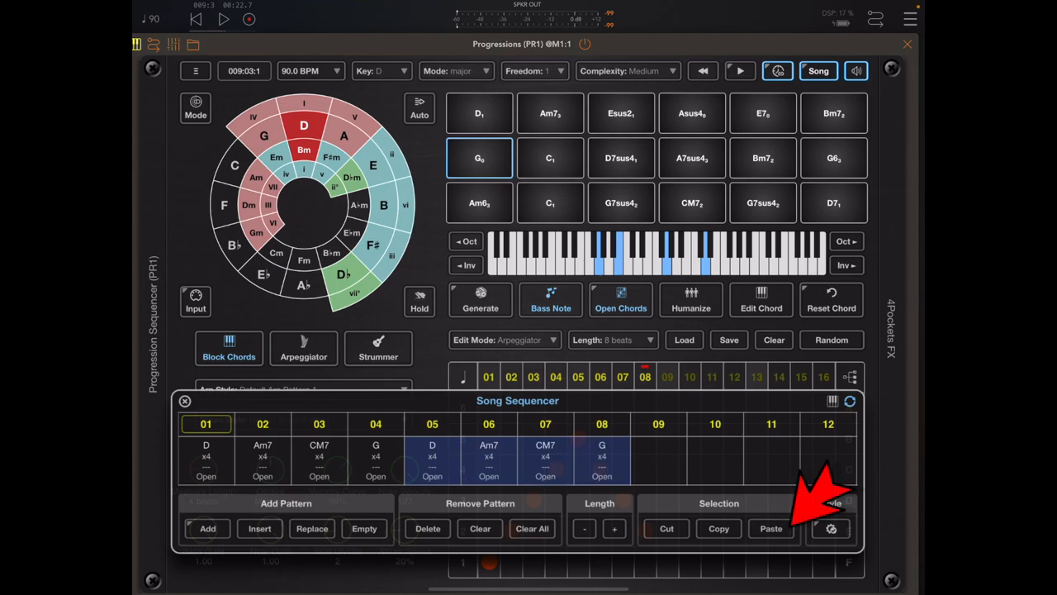
{"action": "left_click", "coordinate": [377, 423]}
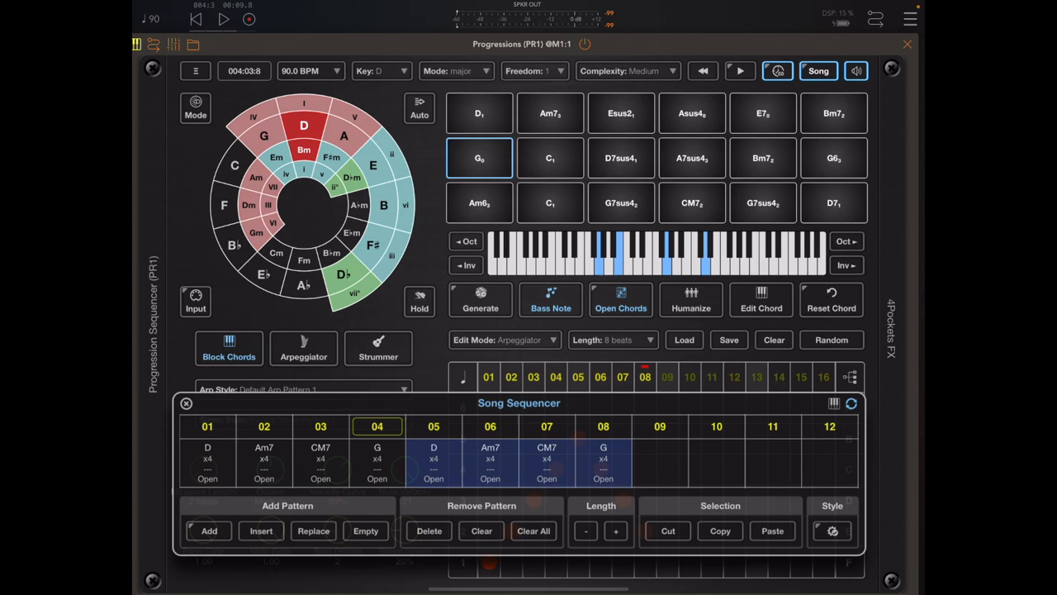
{"action": "left_click", "coordinate": [479, 112]}
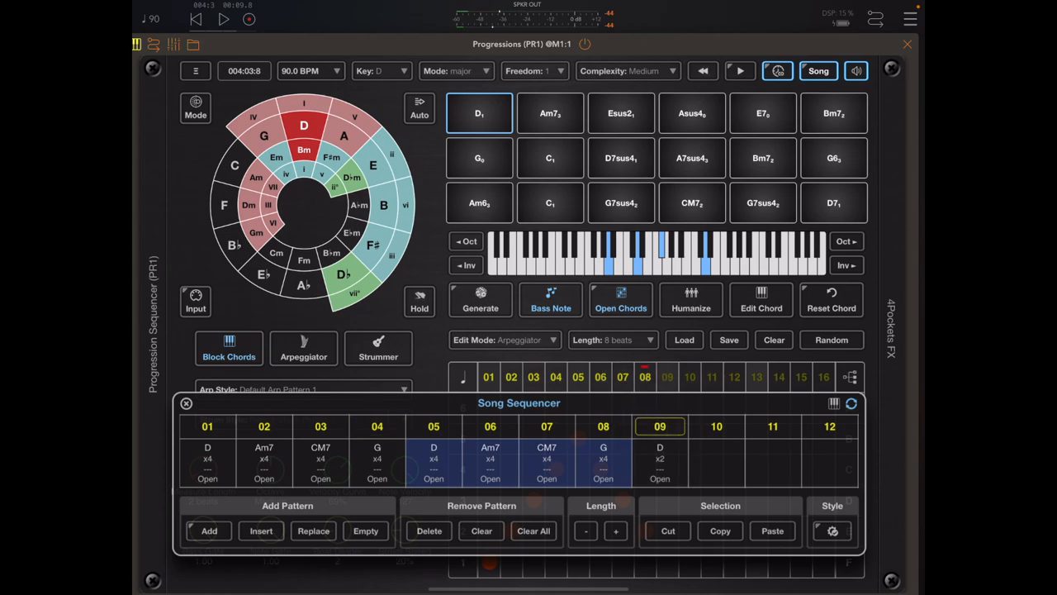
{"action": "left_click", "coordinate": [621, 159]}
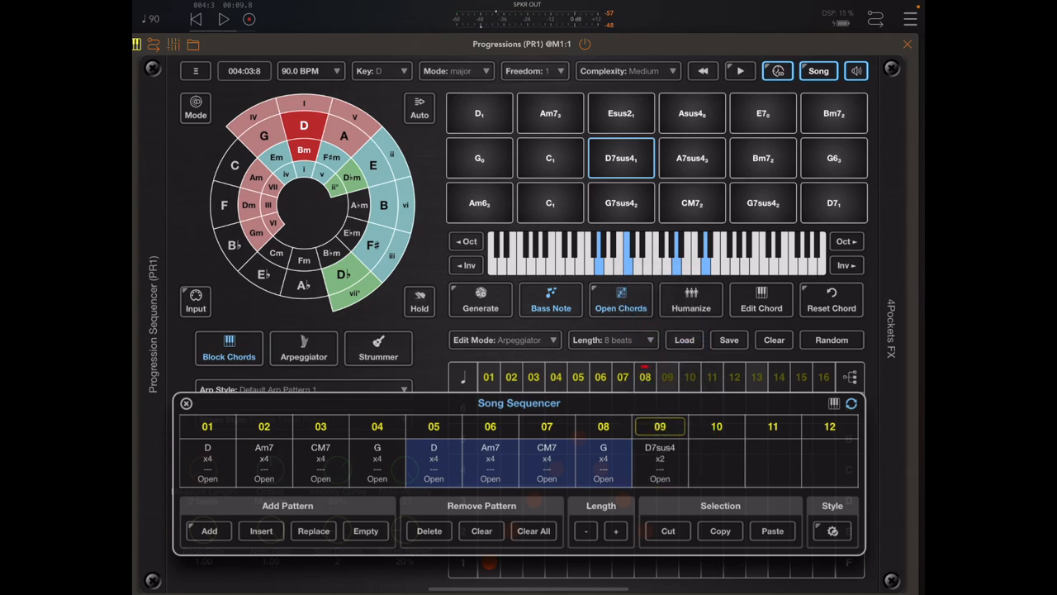
{"action": "left_click", "coordinate": [763, 112]}
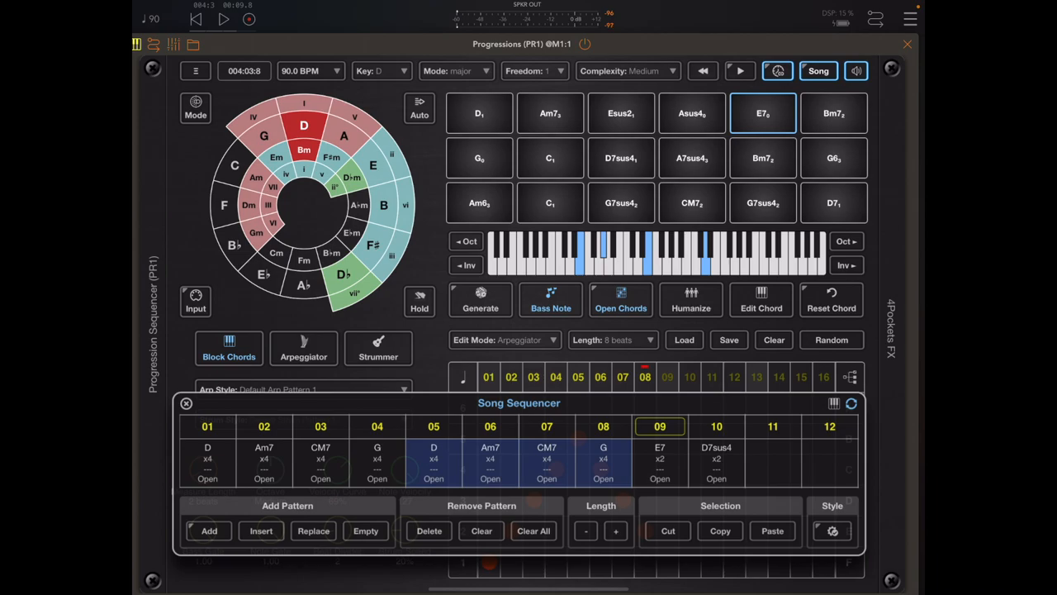
{"action": "left_click", "coordinate": [691, 158]}
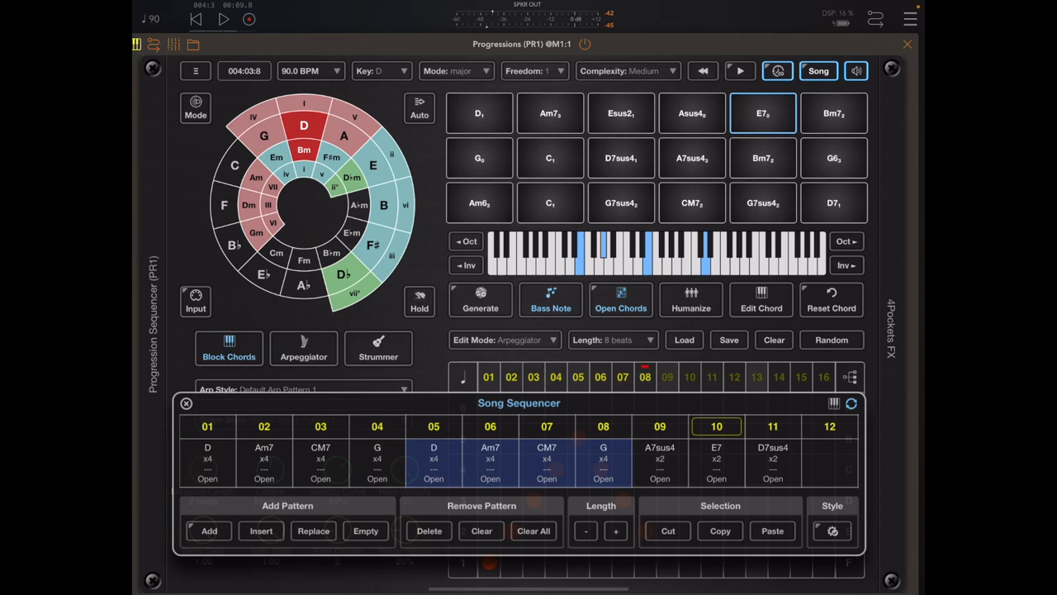
{"action": "left_click", "coordinate": [550, 158]}
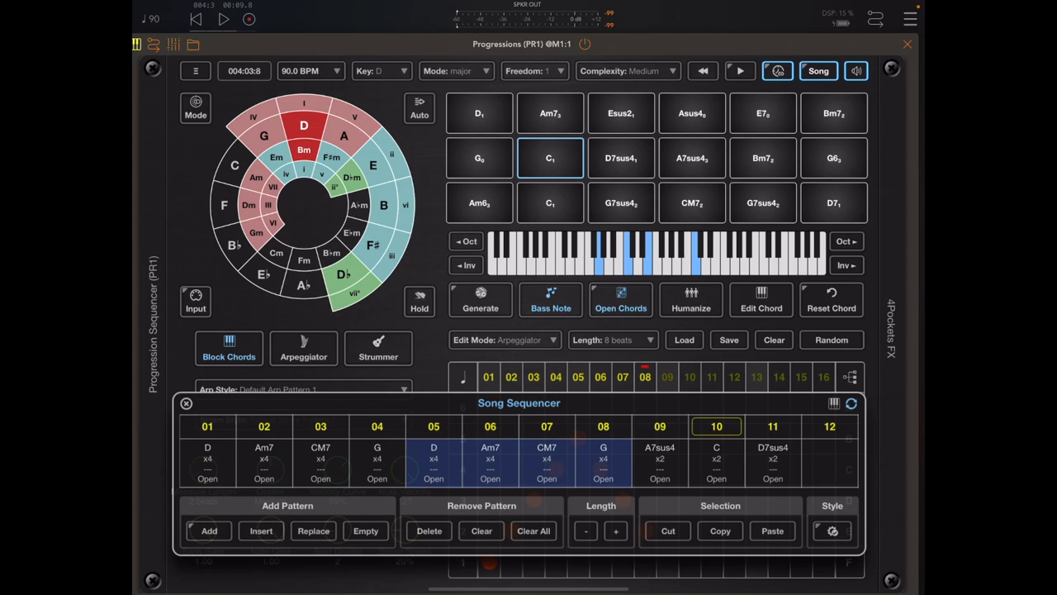
{"action": "left_click", "coordinate": [661, 459]}
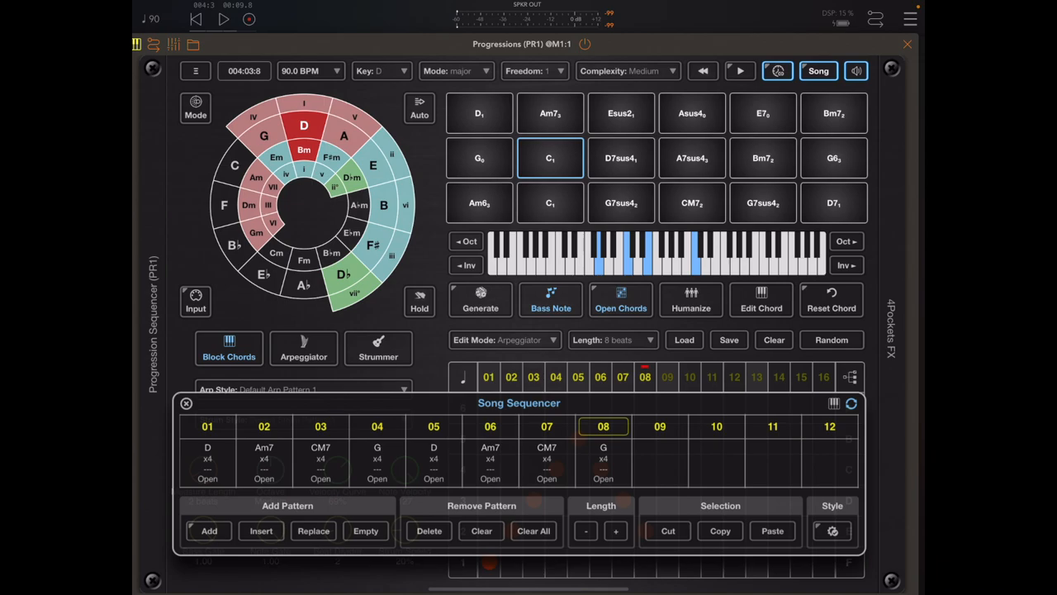
Assign the Block Chords style to pattern 01.
{"action": "left_click", "coordinate": [208, 427]}
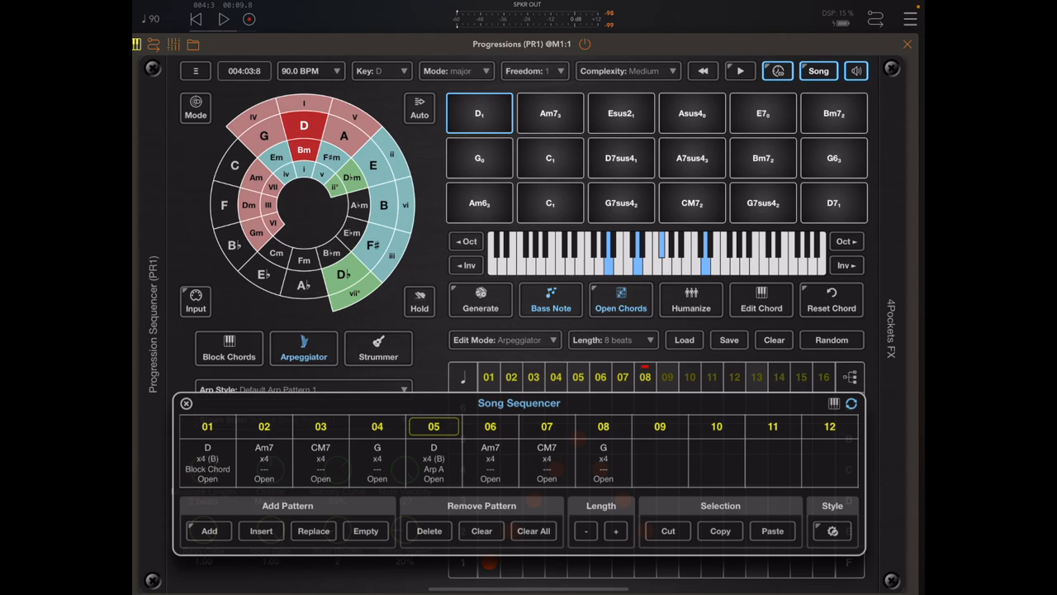
{"action": "left_click", "coordinate": [740, 70]}
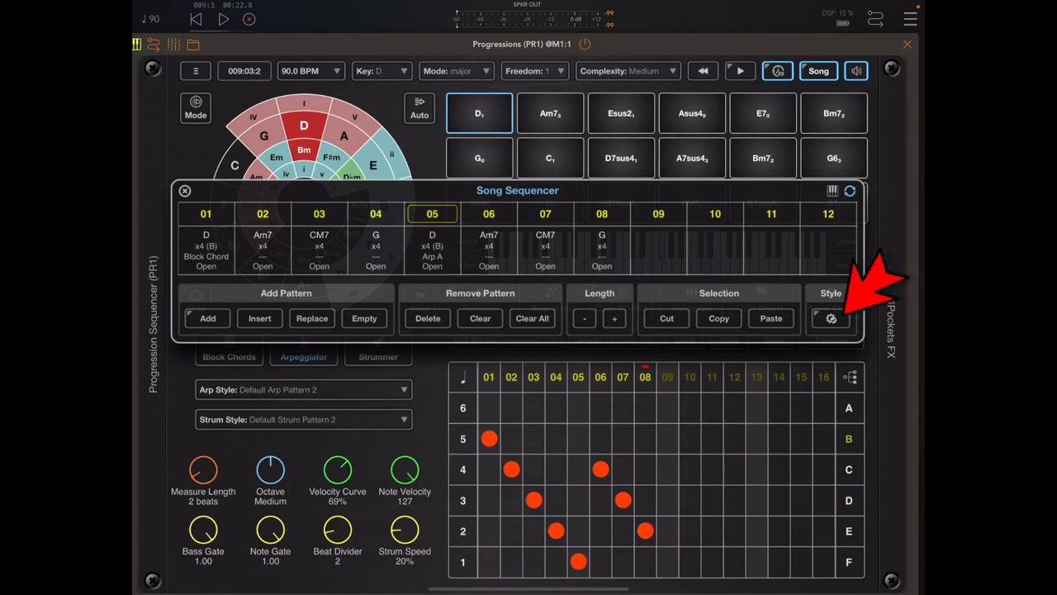
Shift the sequencer panel down and show step 01's Output Channels (bass ch 1, chords ch 2).
{"action": "left_click", "coordinate": [830, 317]}
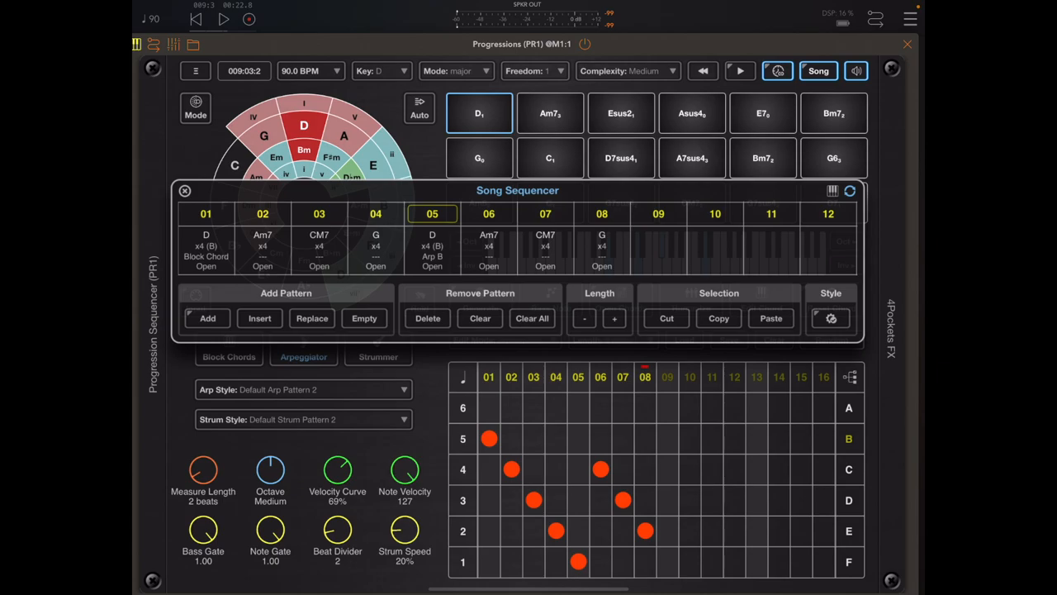
{"action": "left_click", "coordinate": [304, 357]}
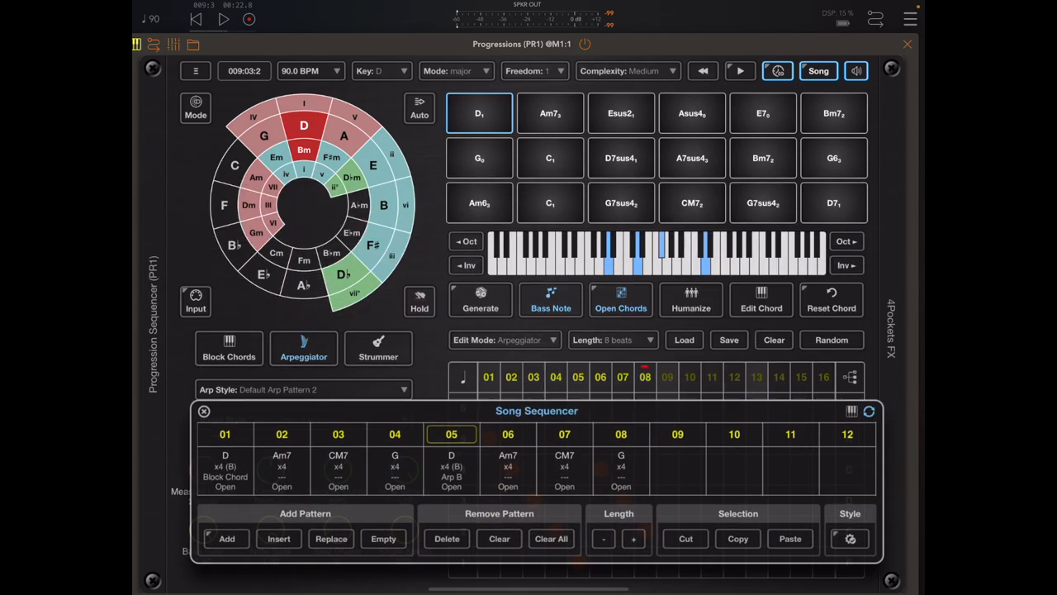
{"action": "left_click", "coordinate": [225, 439]}
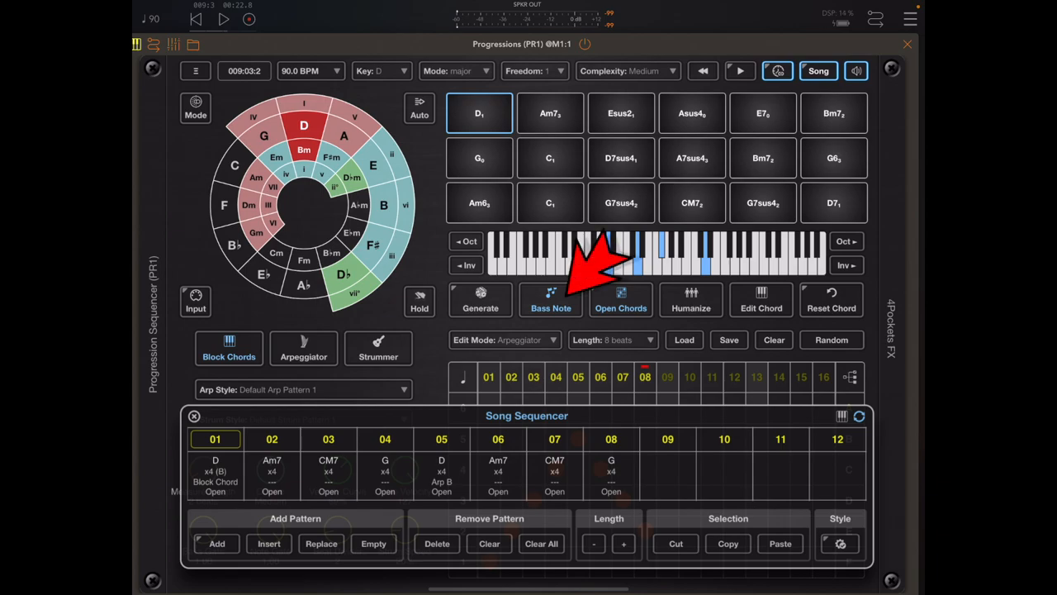
{"action": "left_click", "coordinate": [441, 440]}
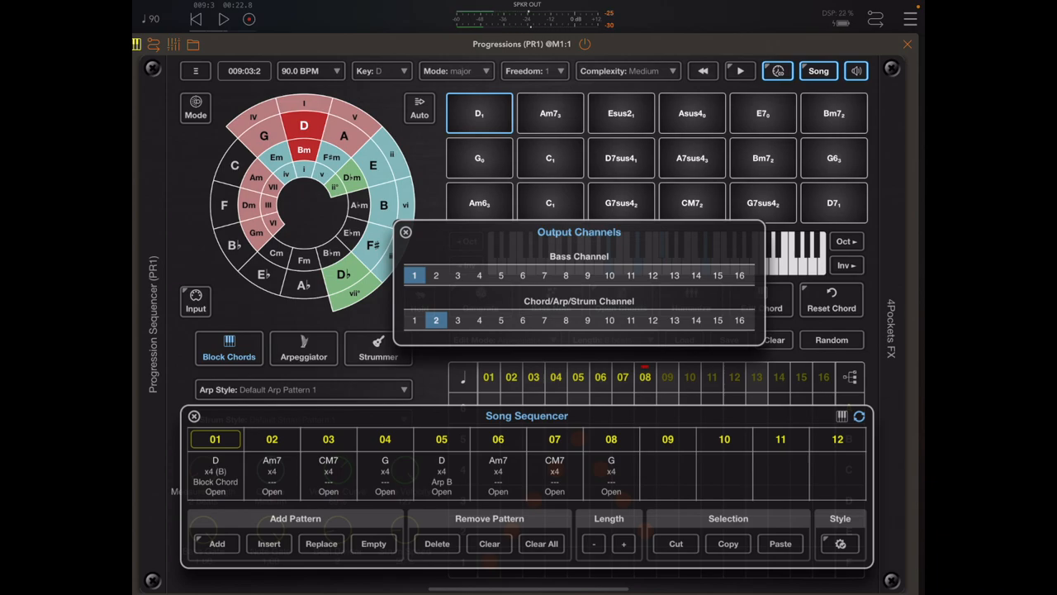
Set step 01's chords to channel 1, compare with step 05 on channel 2, then switch to AUM.
{"action": "left_click", "coordinate": [413, 320]}
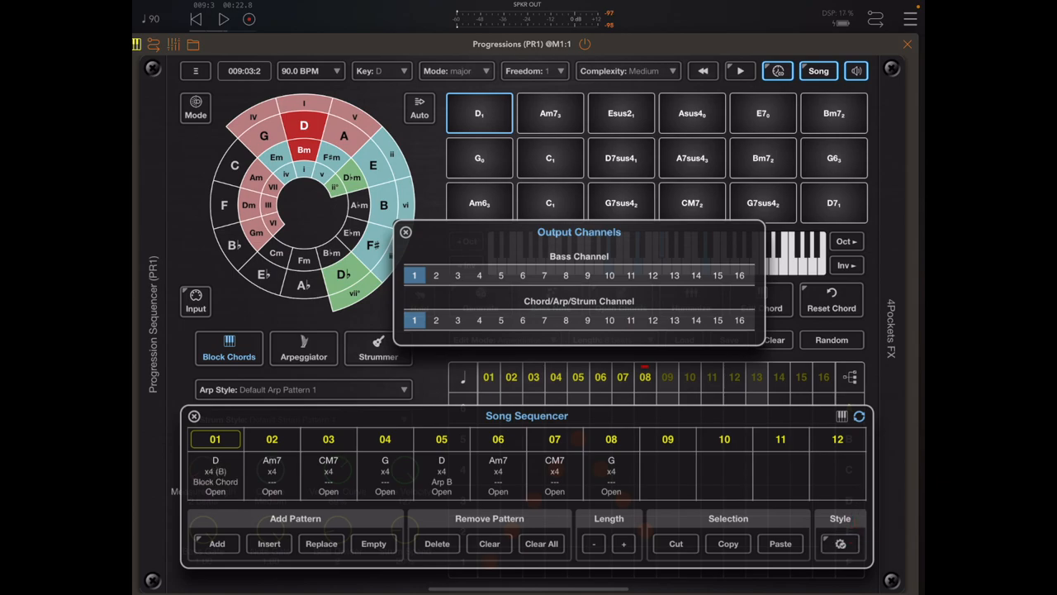
{"action": "left_click", "coordinate": [436, 320]}
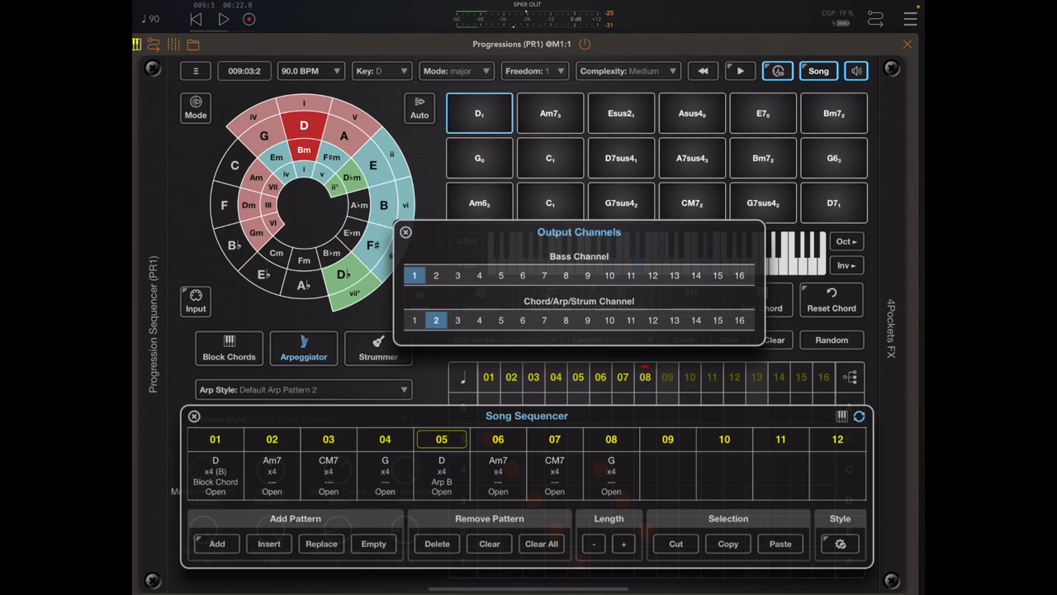
{"action": "left_click", "coordinate": [413, 321]}
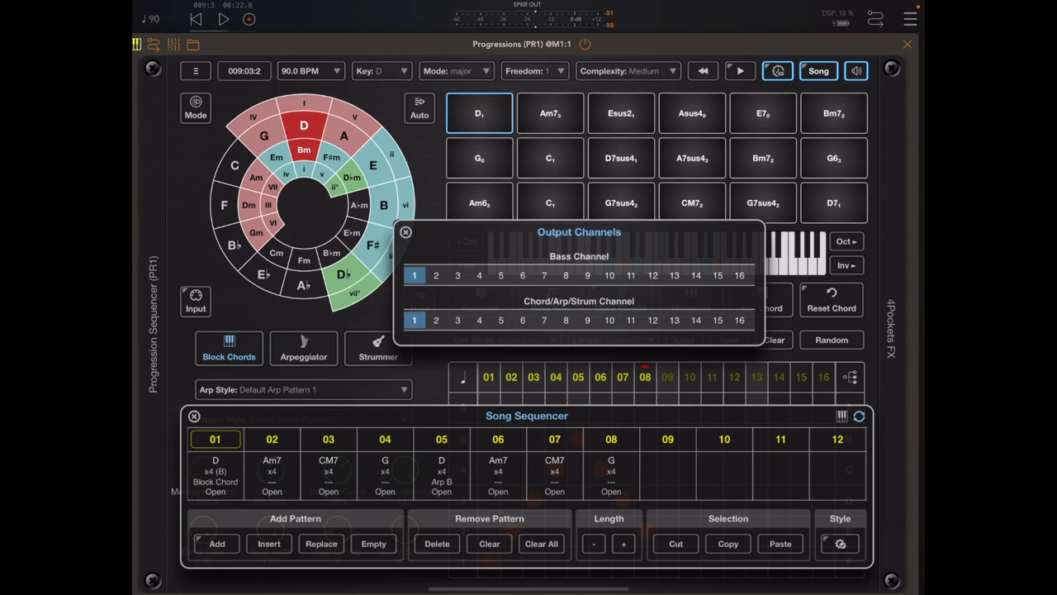
{"action": "left_click", "coordinate": [436, 320]}
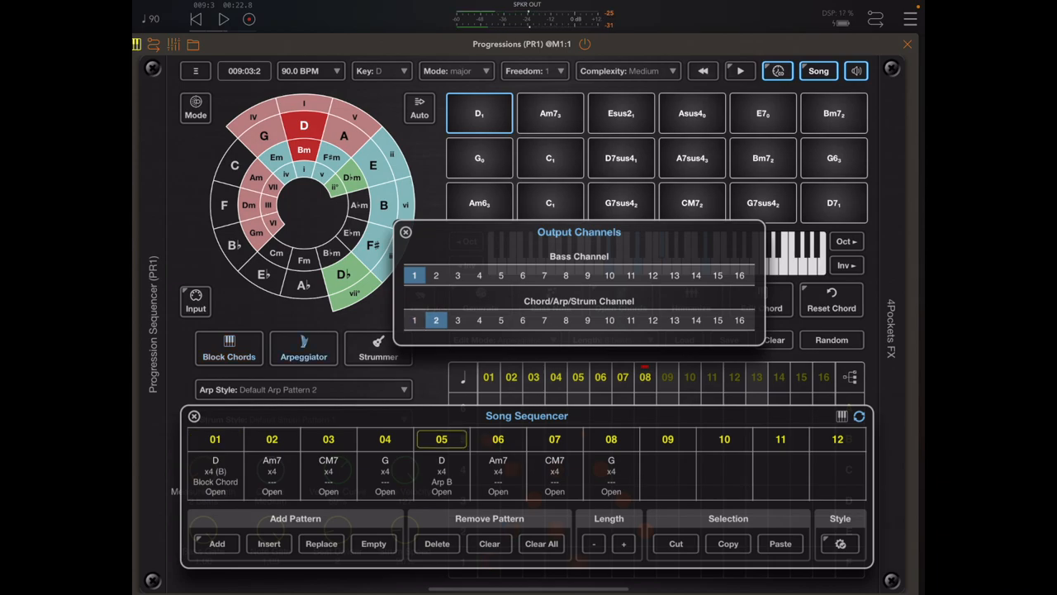
{"action": "left_click", "coordinate": [413, 320]}
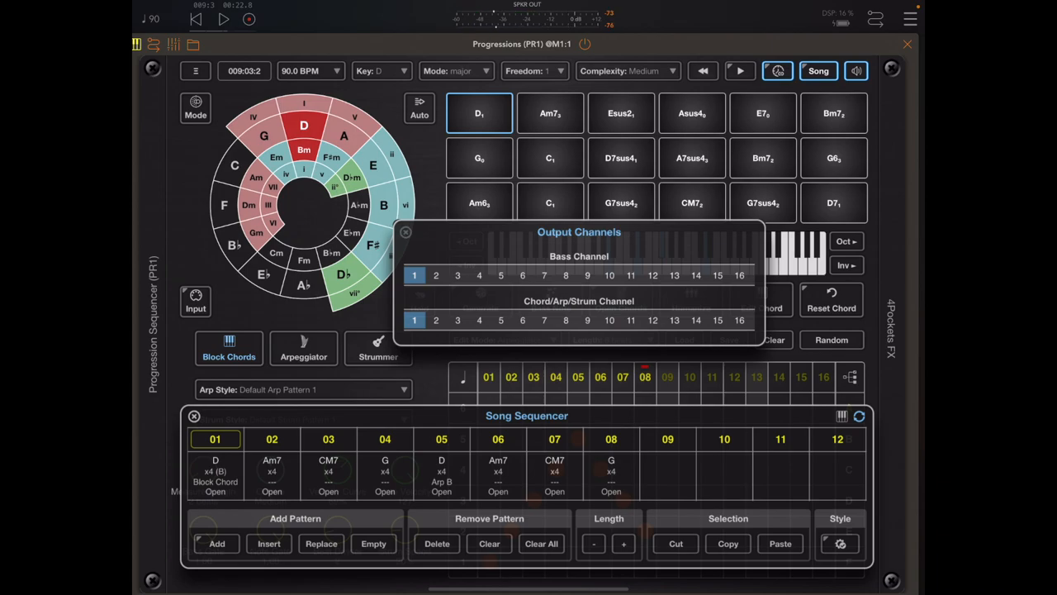
{"action": "left_click", "coordinate": [406, 231]}
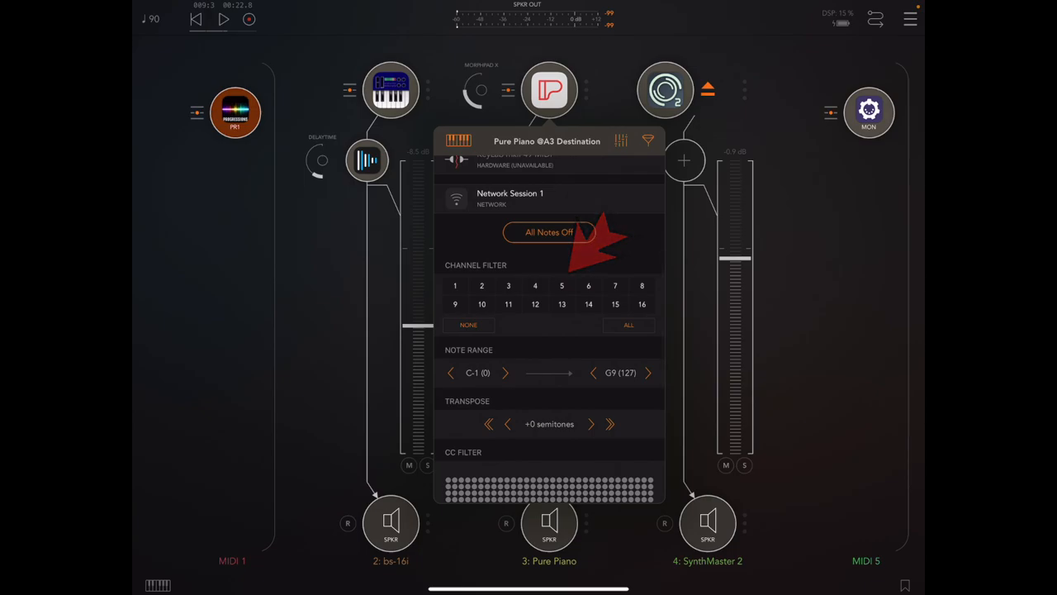
Return from AUM's Pure Piano channel filter to the Progressions sequencer.
{"action": "left_click", "coordinate": [390, 89]}
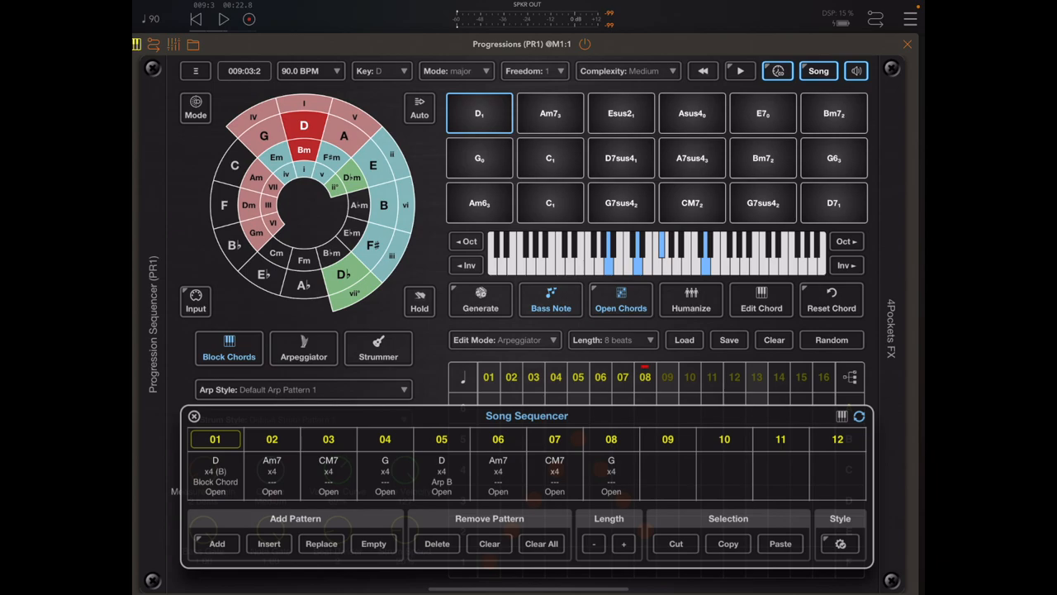
Request Clear Styles to remove all styles assigned to the song.
{"action": "left_click", "coordinate": [741, 70]}
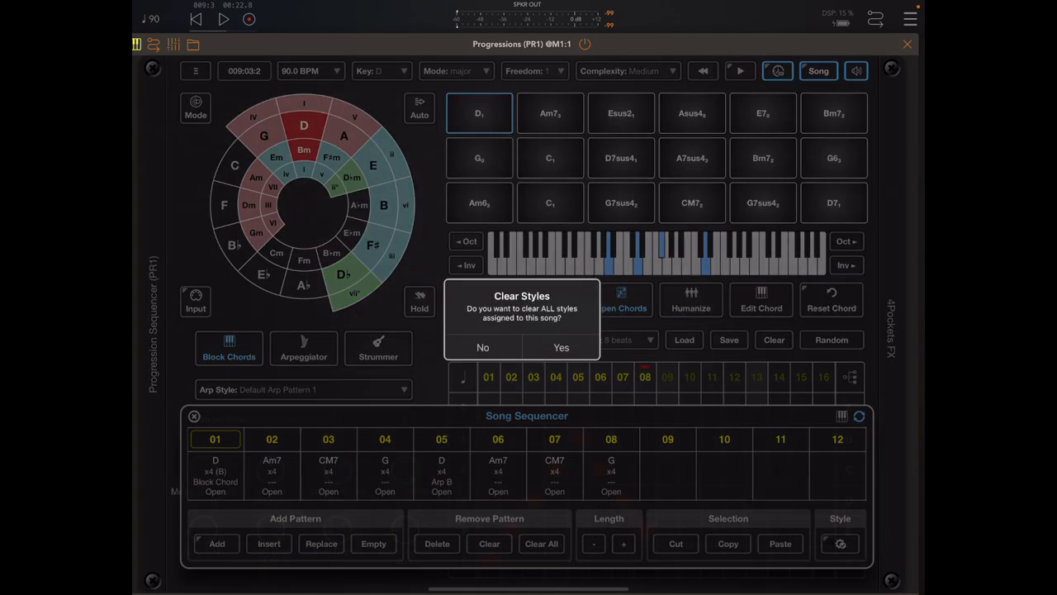
Confirm clearing all song styles and switch playback back to Block Chords.
{"action": "left_click", "coordinate": [483, 346]}
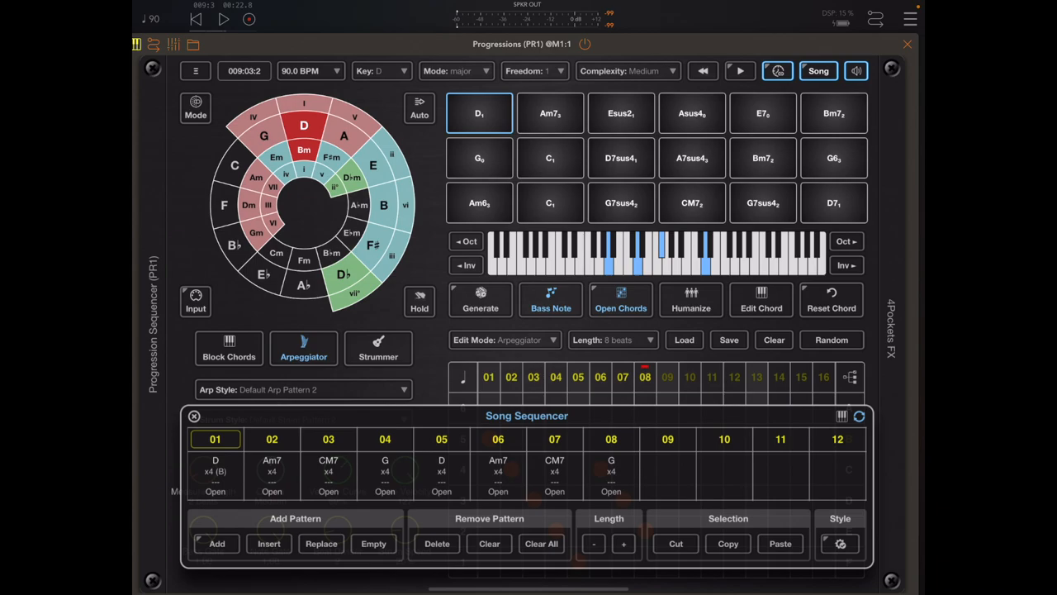
{"action": "left_click", "coordinate": [228, 347]}
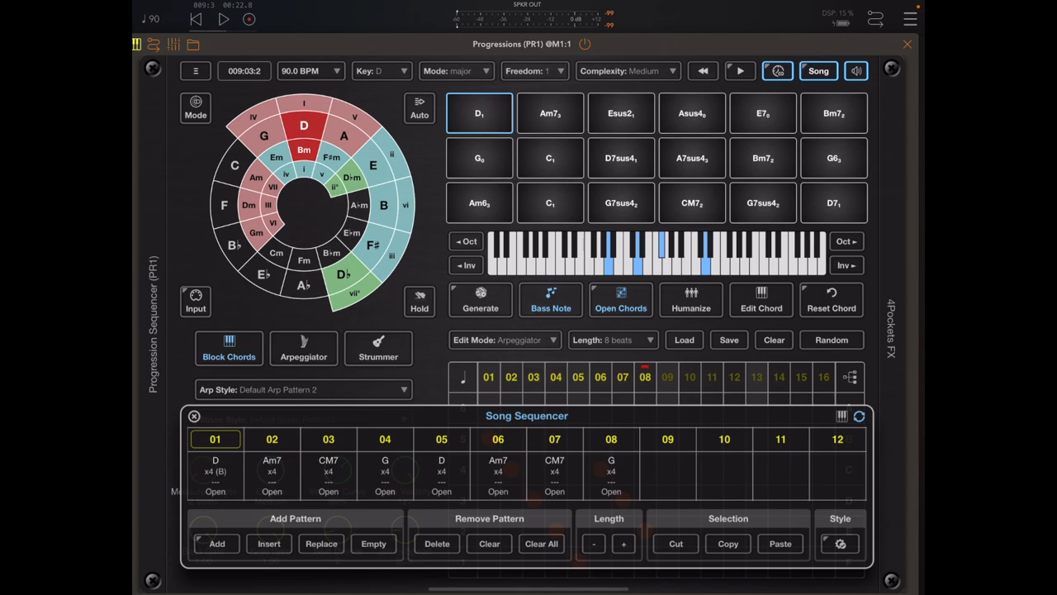
Revoice song step 05's D chord with two inversions and an octave down then up.
{"action": "left_click", "coordinate": [441, 439]}
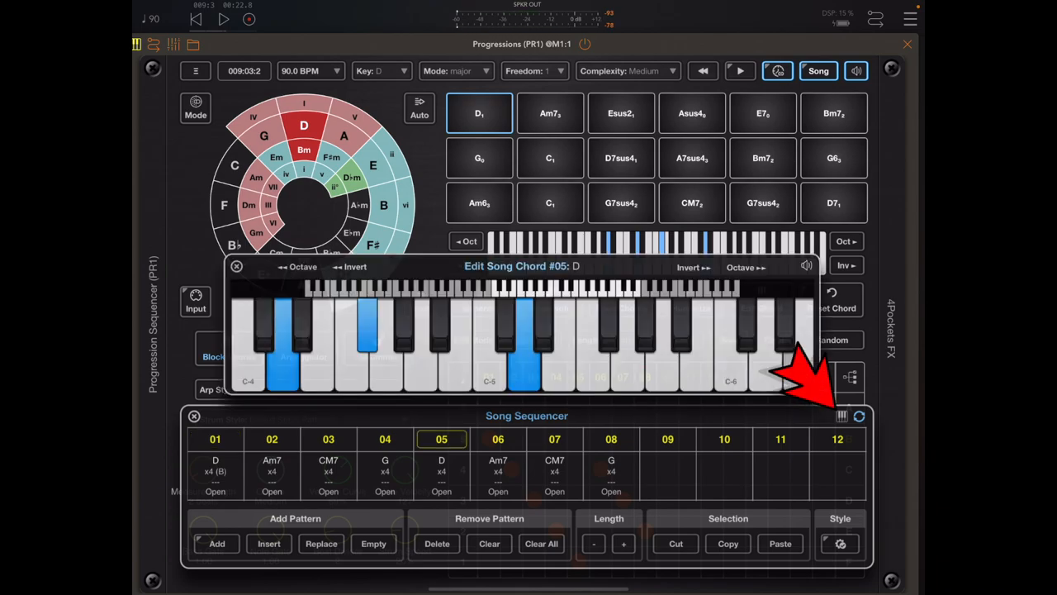
{"action": "left_click", "coordinate": [743, 266]}
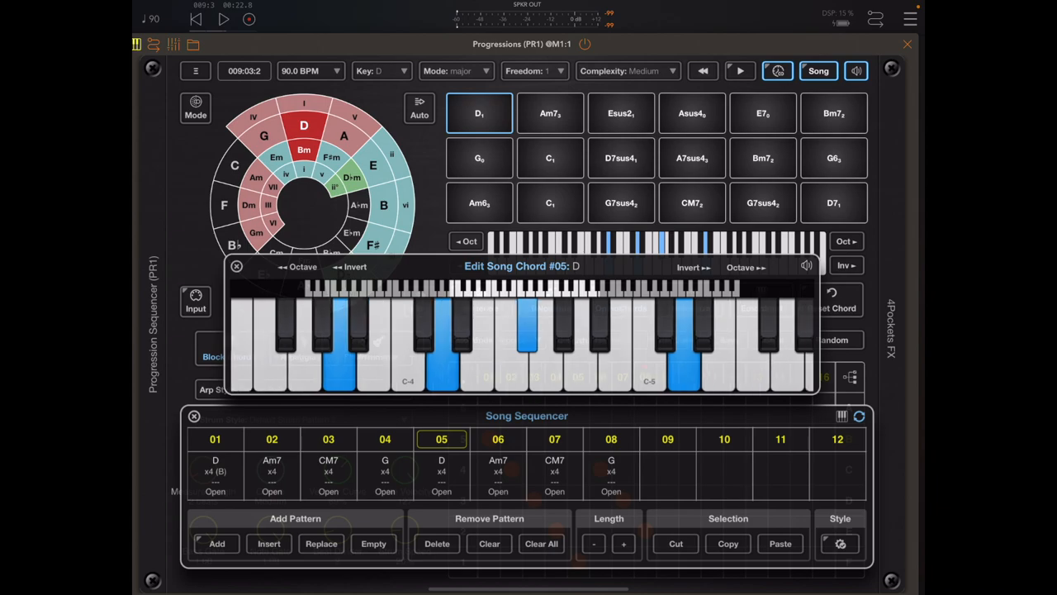
{"action": "left_click", "coordinate": [746, 268]}
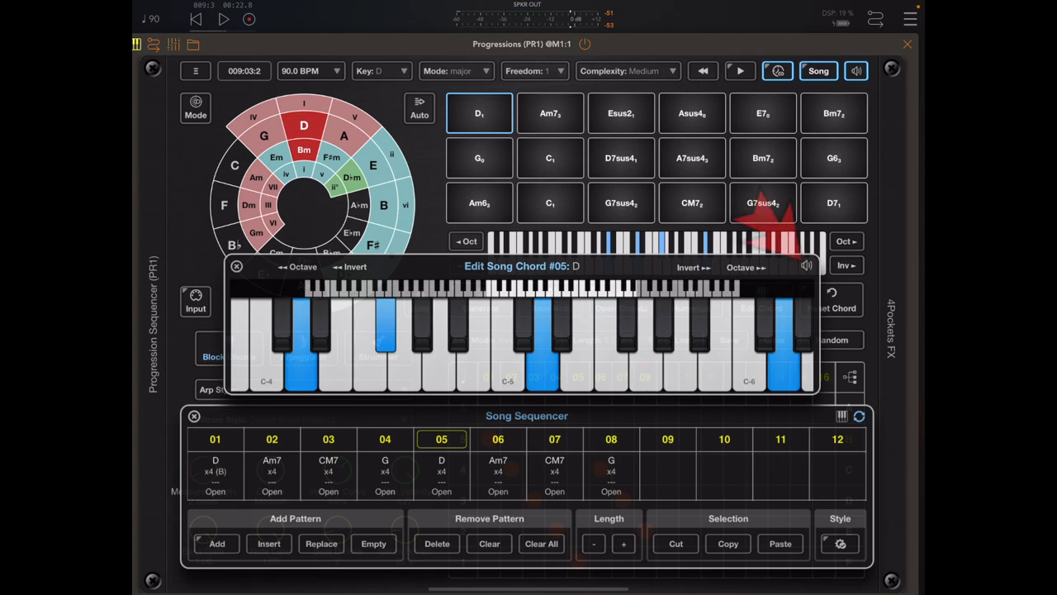
{"action": "left_click", "coordinate": [294, 266]}
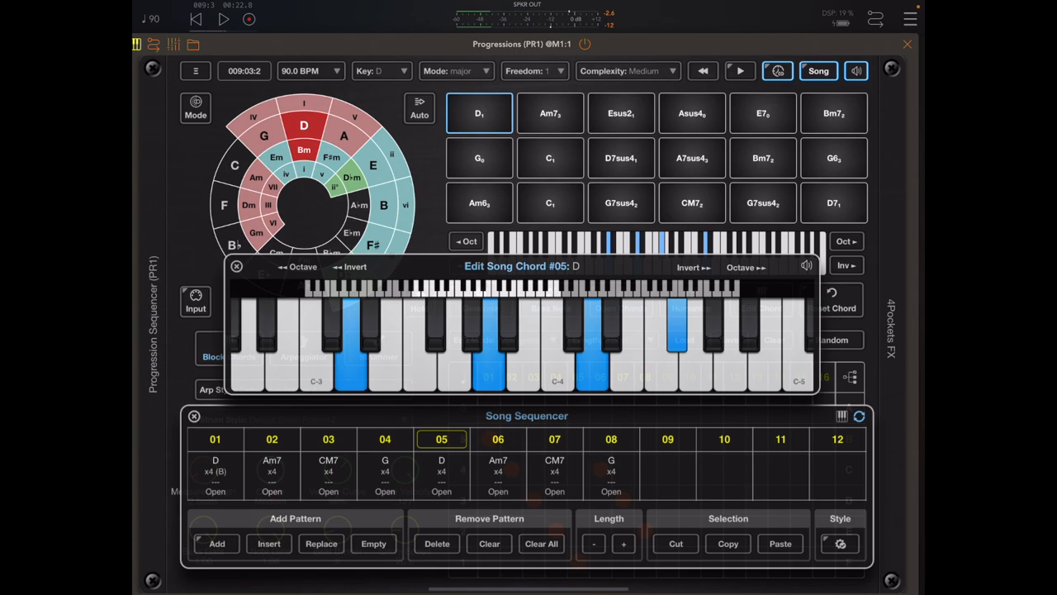
{"action": "left_click", "coordinate": [746, 267]}
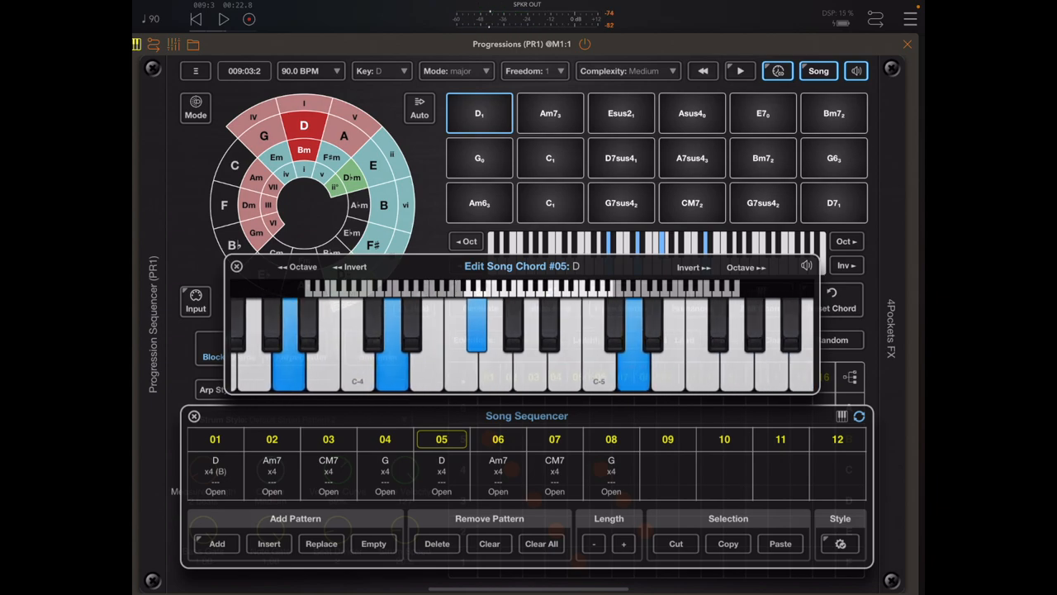
{"action": "left_click", "coordinate": [236, 266]}
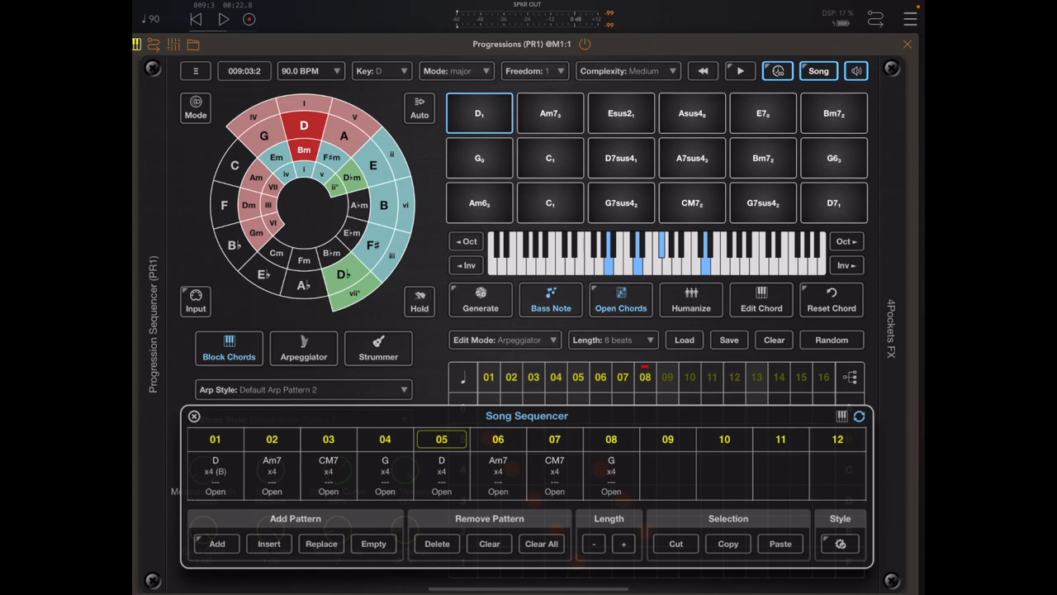
Select song step 05 and assign the D7 chord pad, auditioning it.
{"action": "left_click", "coordinate": [499, 462]}
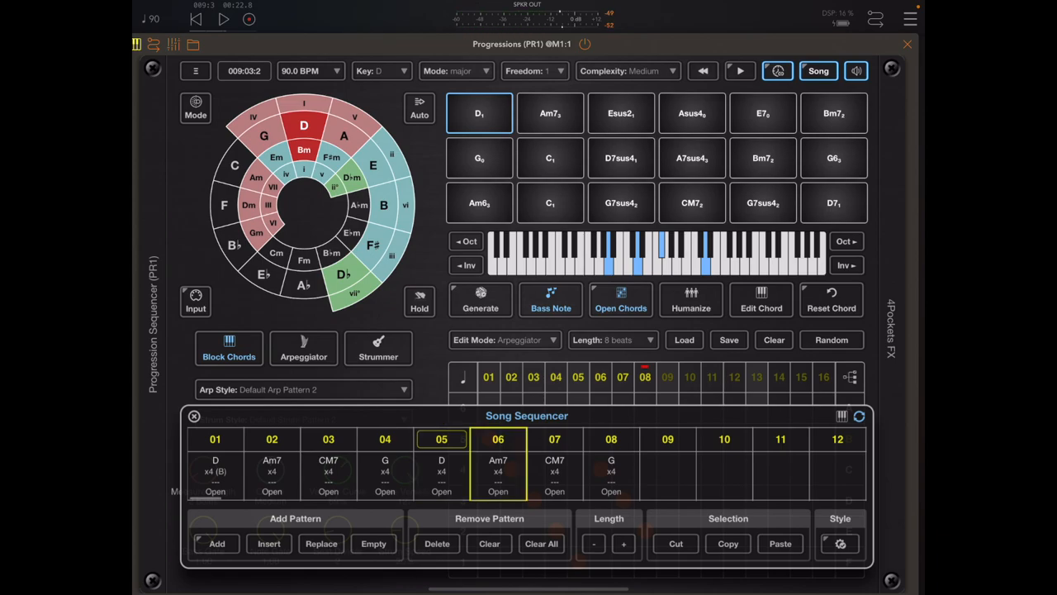
{"action": "left_click", "coordinate": [690, 201]}
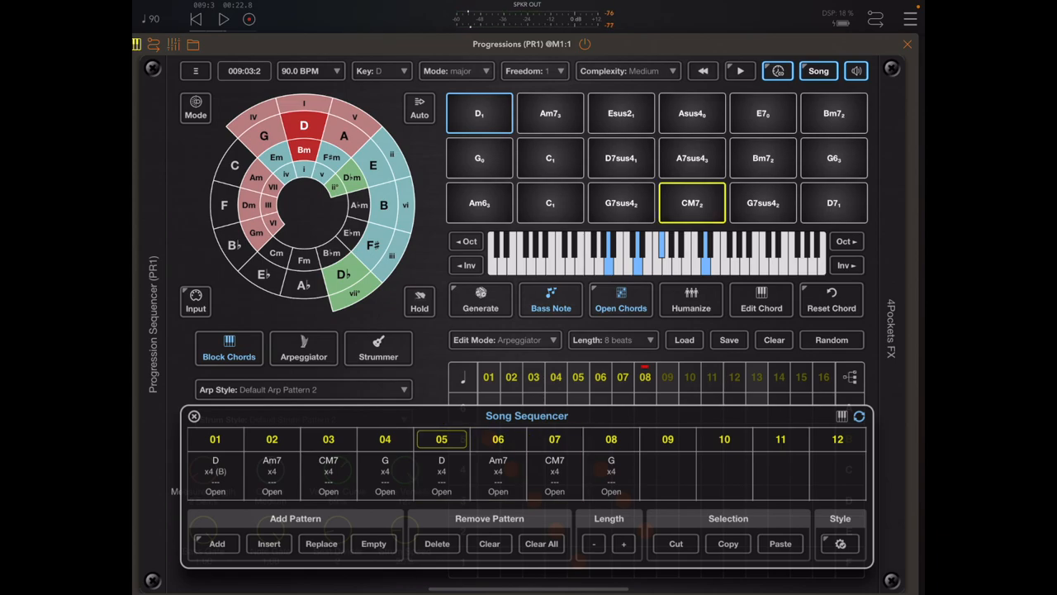
{"action": "left_click", "coordinate": [833, 202]}
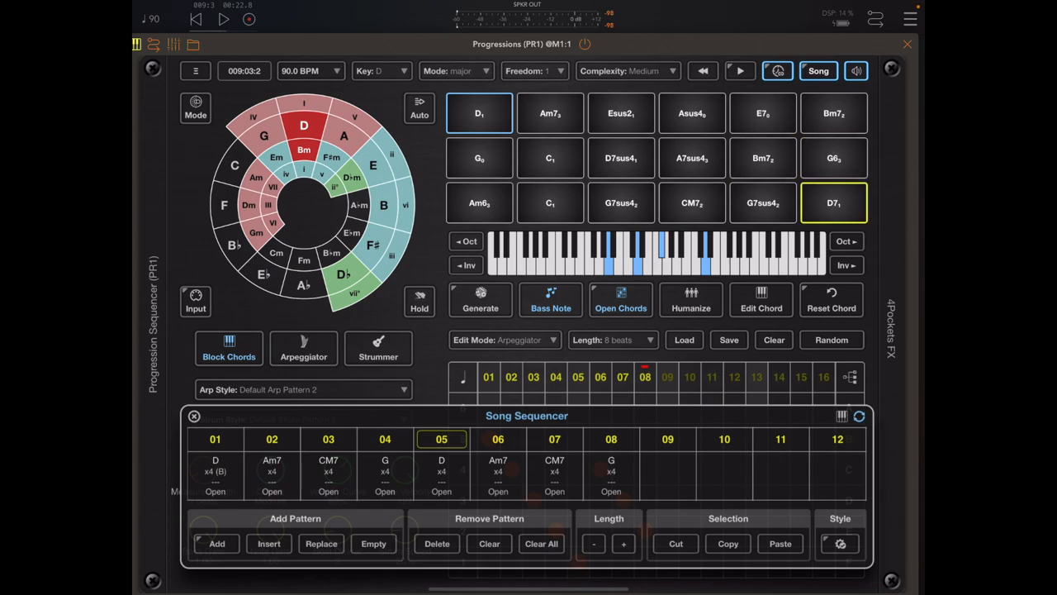
{"action": "left_click", "coordinate": [833, 201]}
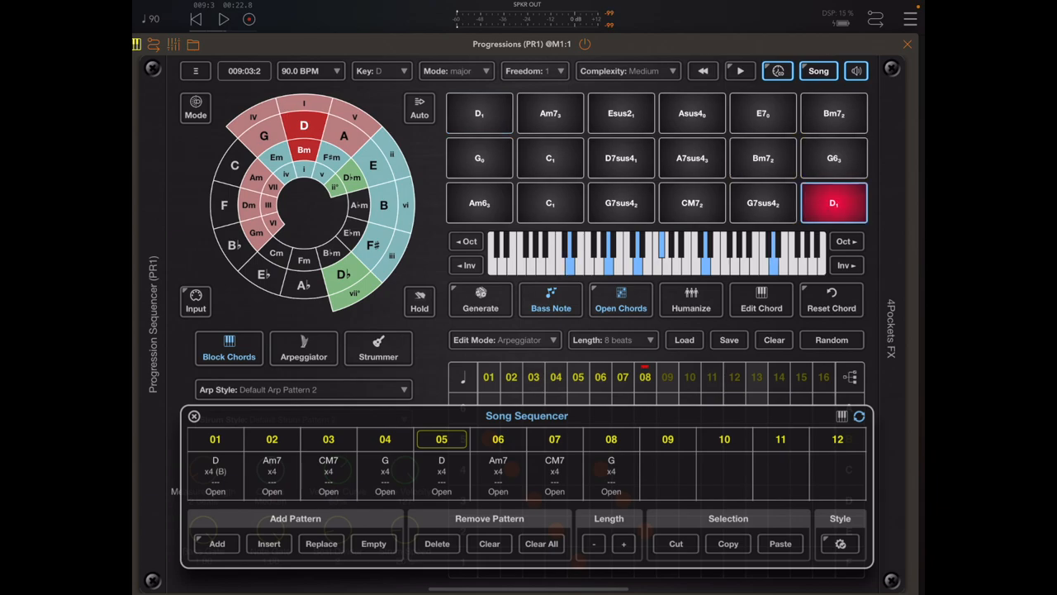
{"action": "left_click", "coordinate": [833, 202]}
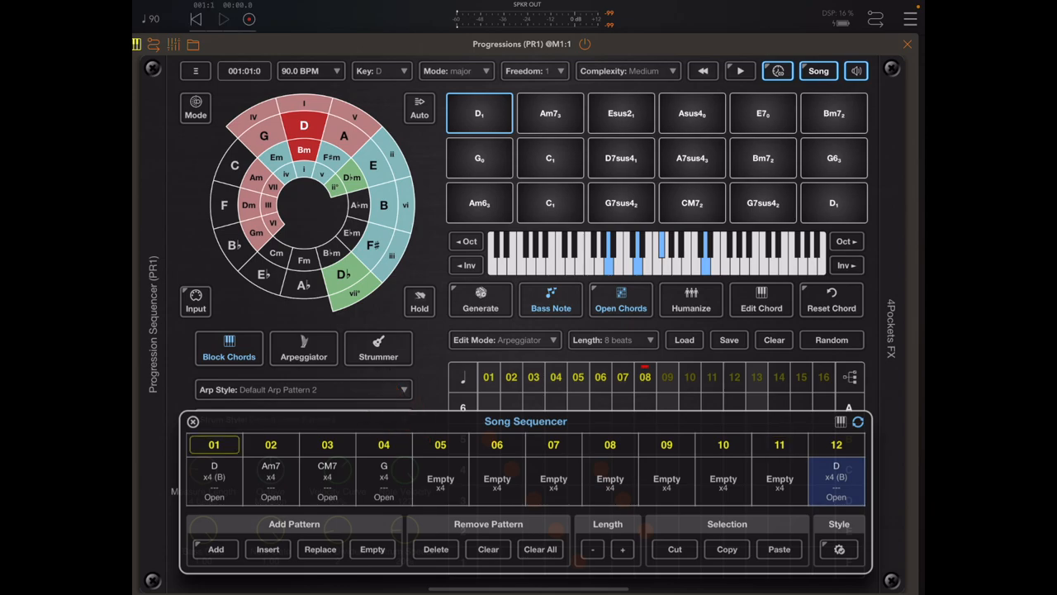
Play the song chain to audition it, then stop playback.
{"action": "left_click", "coordinate": [740, 70]}
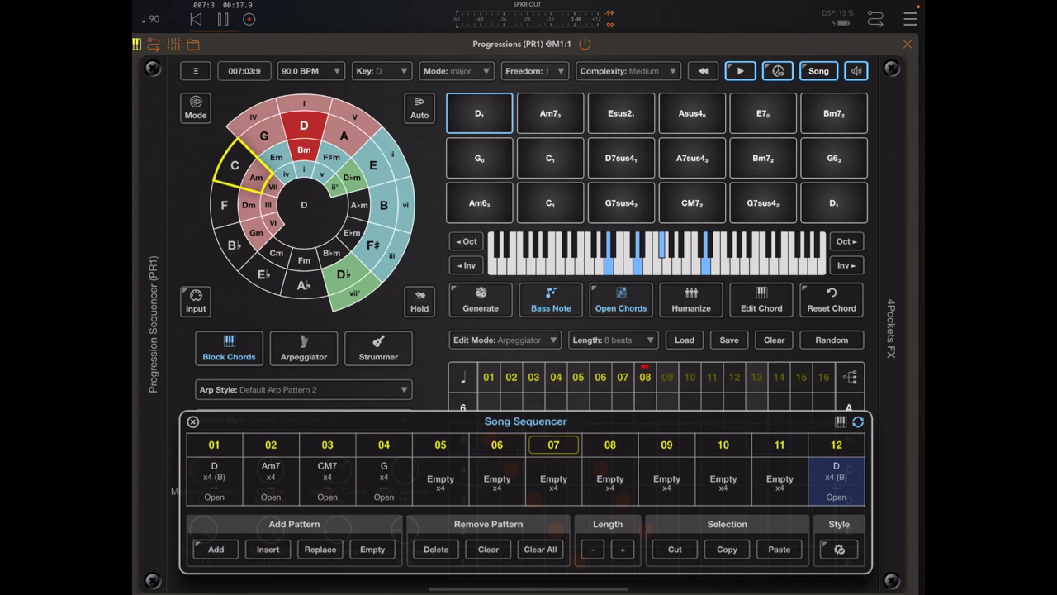
{"action": "left_click", "coordinate": [610, 445]}
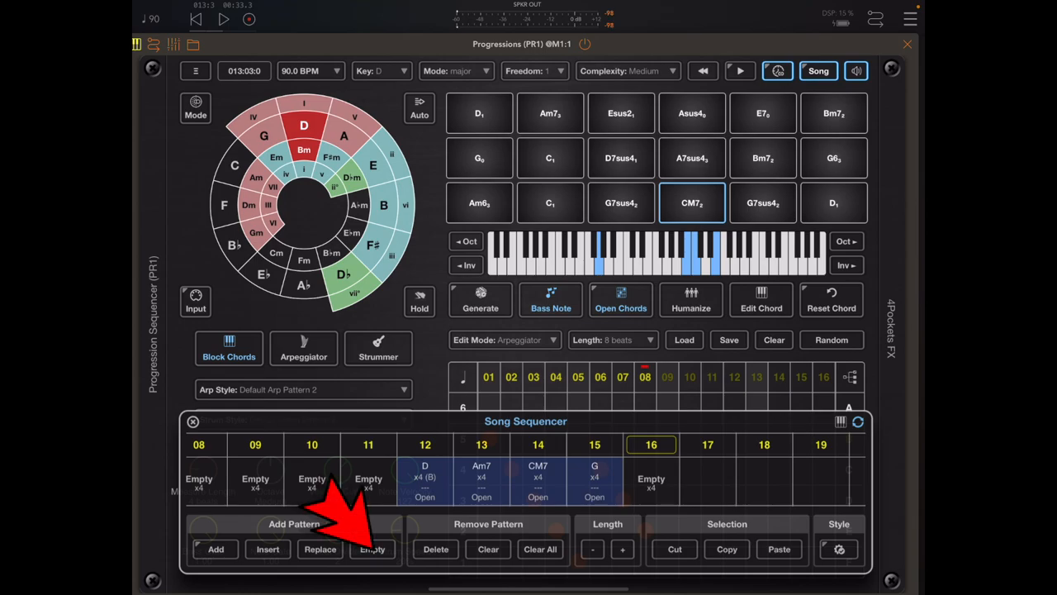
Empty song steps 13–14, set complexity to Extreme and allow duplicate chords.
{"action": "left_click", "coordinate": [371, 549]}
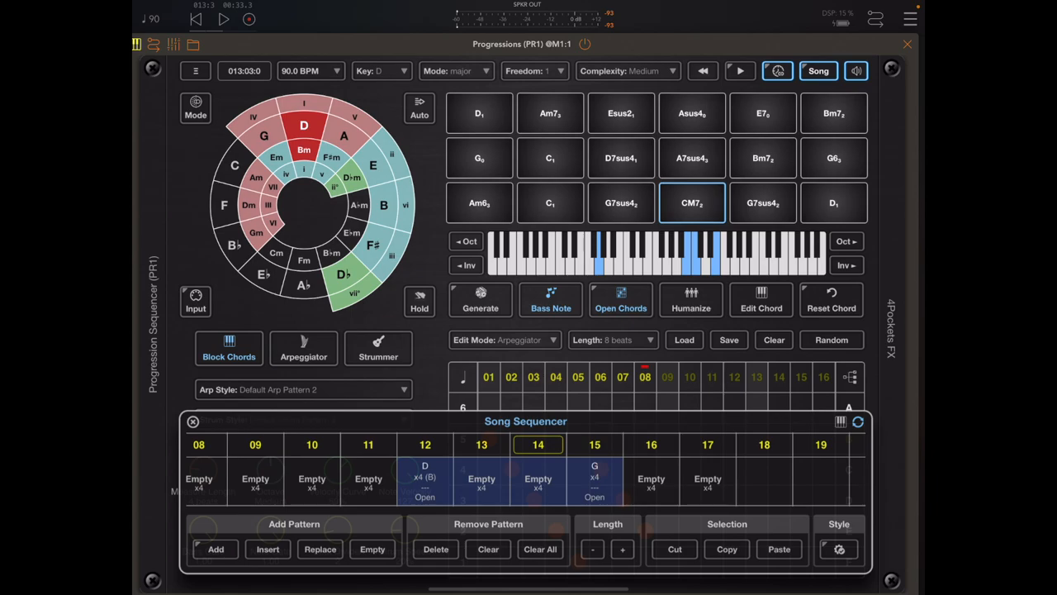
{"action": "left_click", "coordinate": [193, 422]}
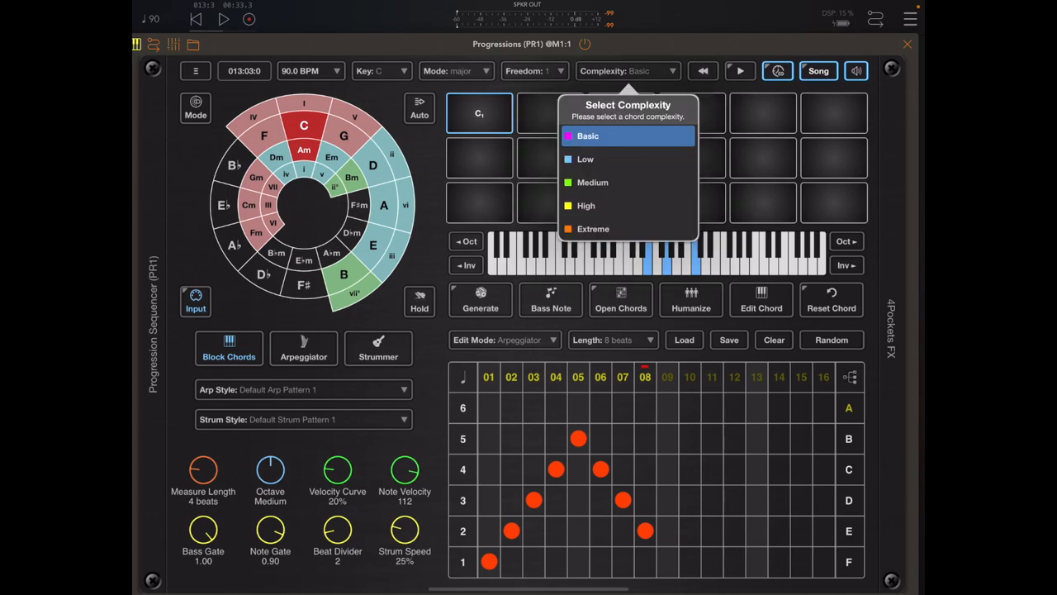
{"action": "left_click", "coordinate": [594, 228]}
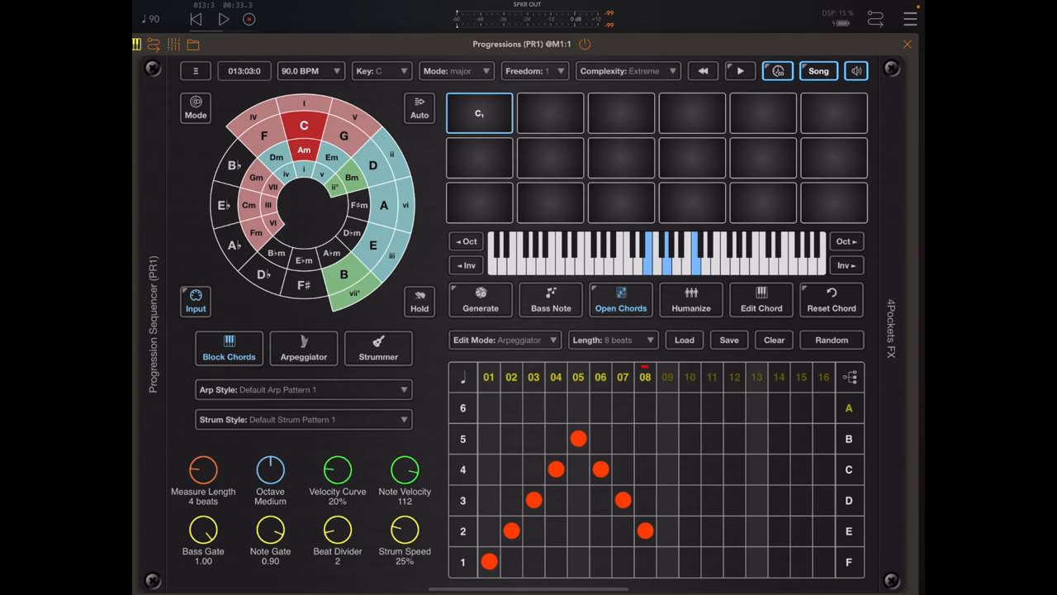
{"action": "left_click", "coordinate": [479, 301]}
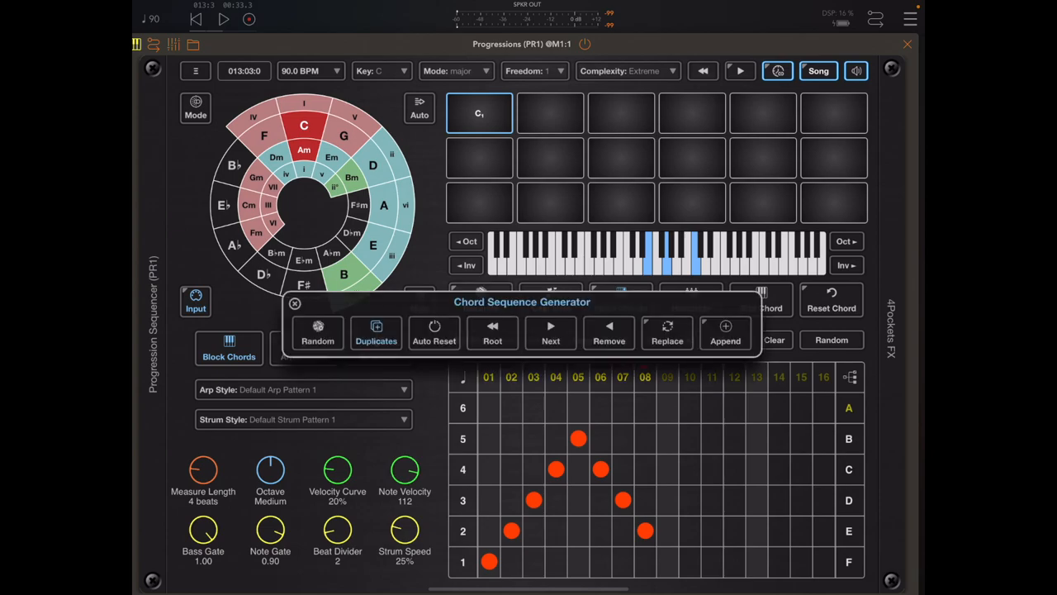
Generate a random 18-chord sequence and audition its Em7 and D7 chords.
{"action": "left_click", "coordinate": [317, 334]}
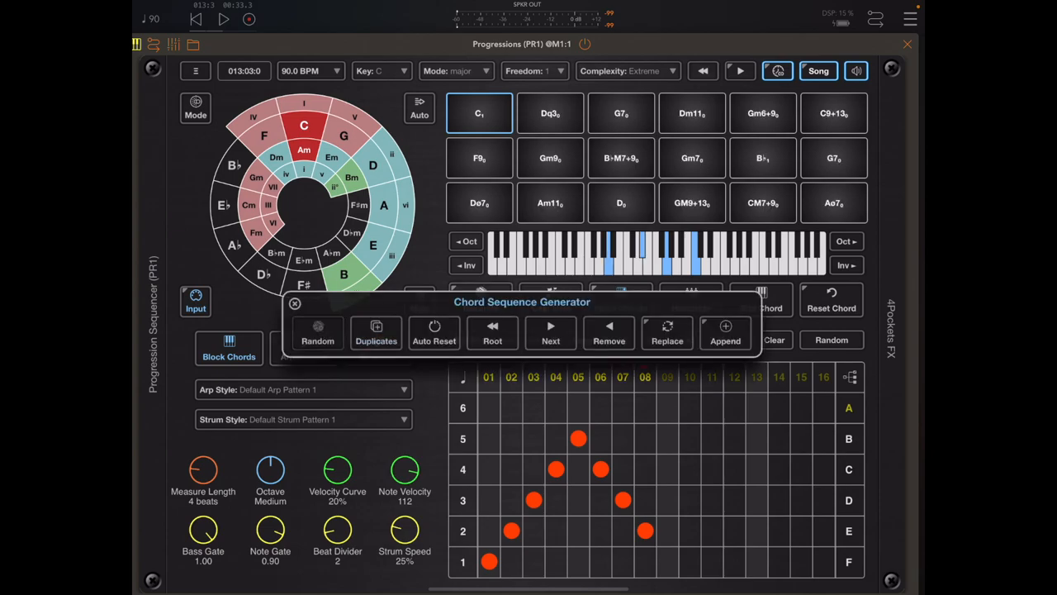
{"action": "left_click", "coordinate": [294, 304]}
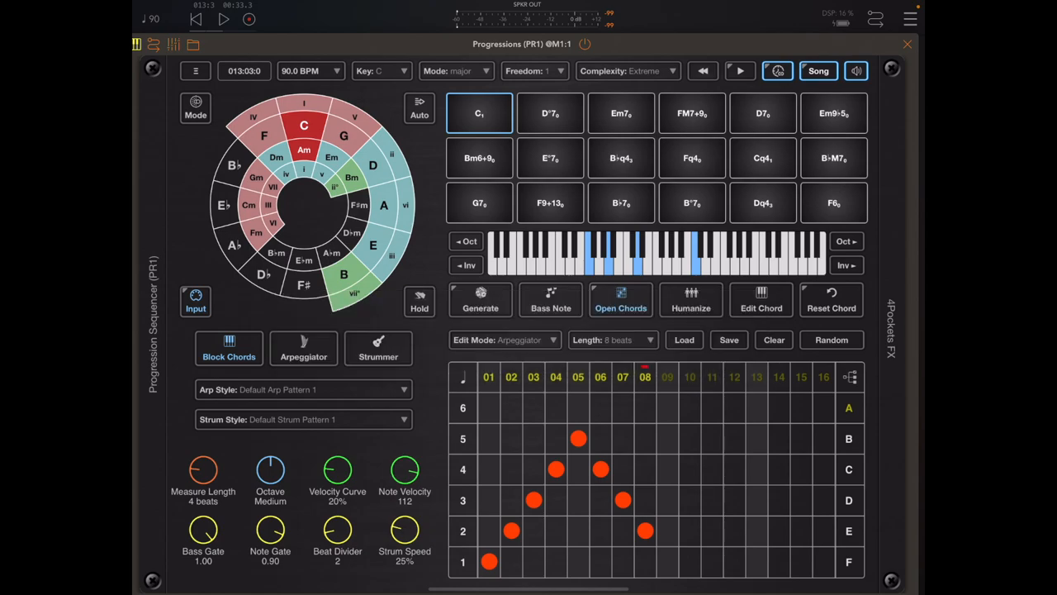
{"action": "left_click", "coordinate": [621, 113]}
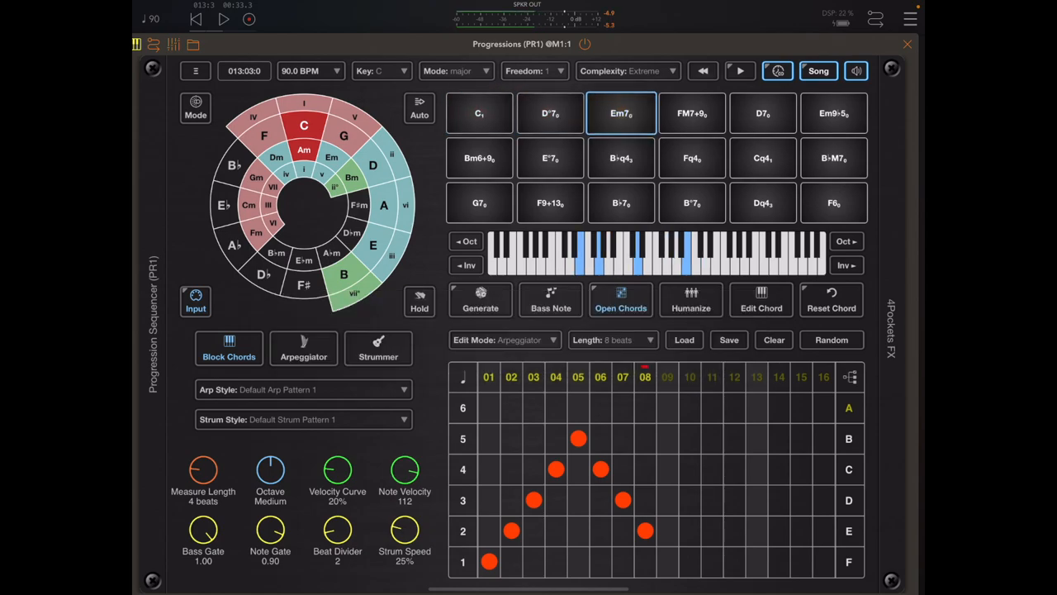
{"action": "left_click", "coordinate": [761, 112]}
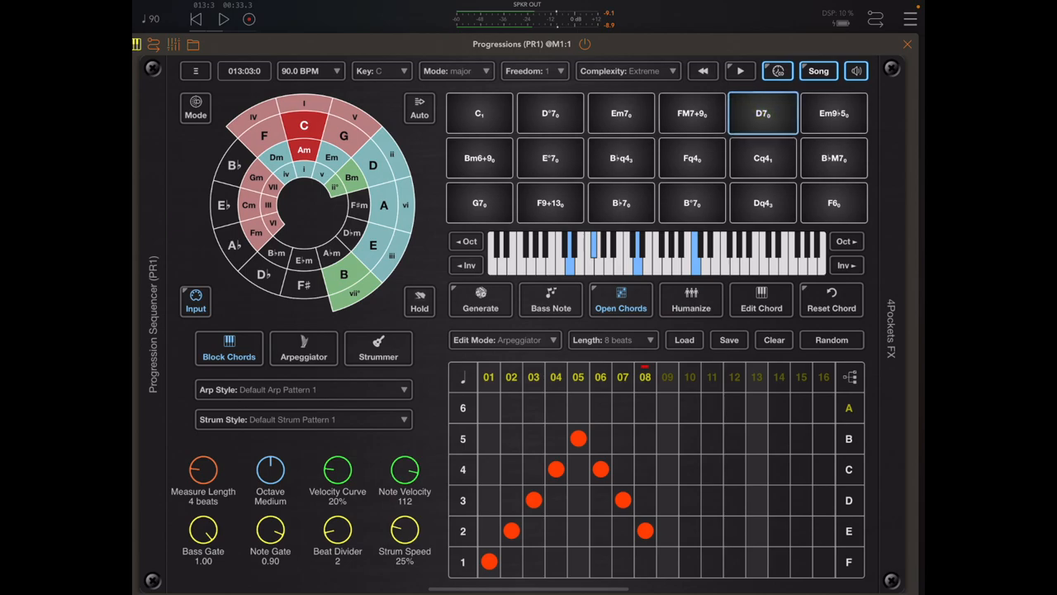
Audition Bm6+9, E7 and F#+13, bringing up voicing variations for F#+13.
{"action": "left_click", "coordinate": [479, 159]}
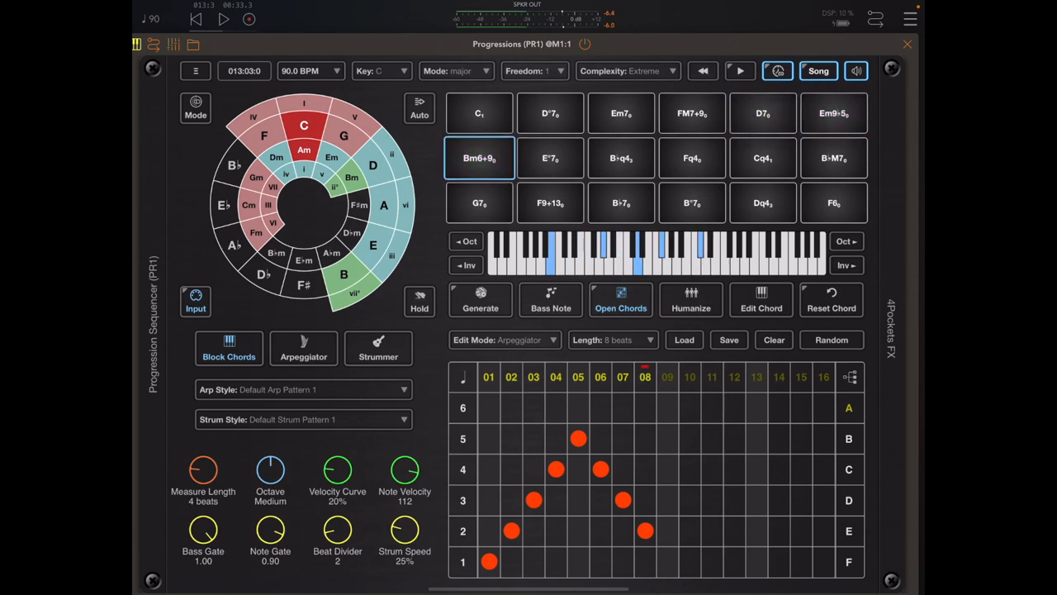
{"action": "left_click", "coordinate": [550, 158]}
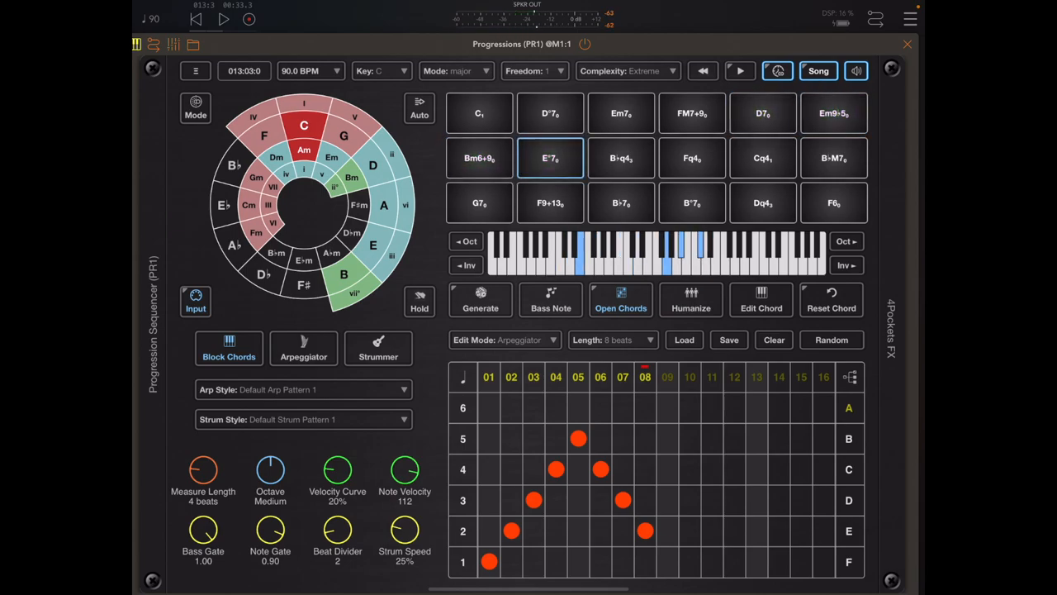
{"action": "left_click", "coordinate": [550, 203]}
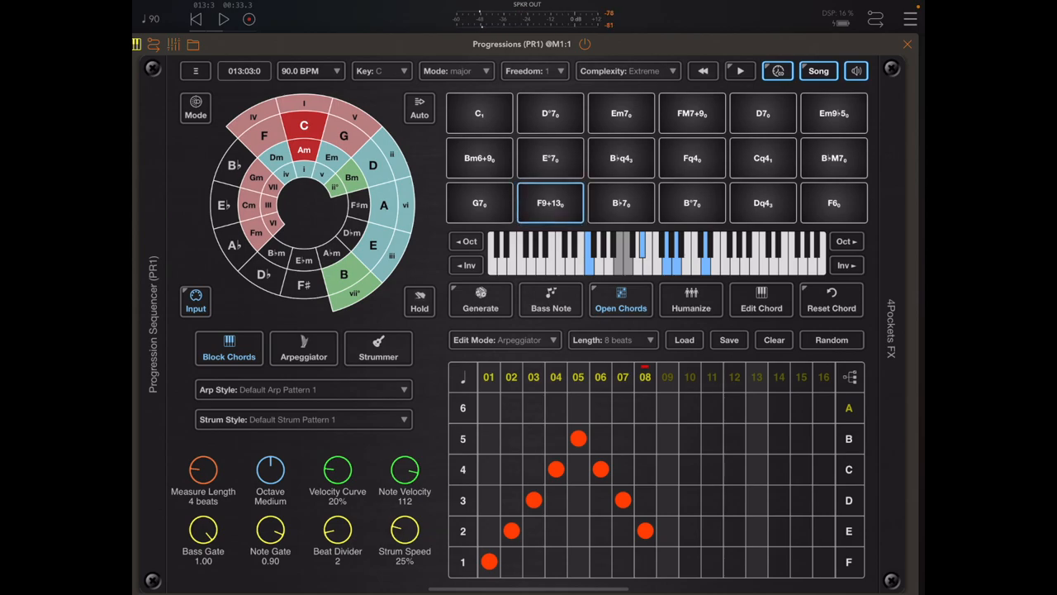
{"action": "left_click", "coordinate": [621, 299]}
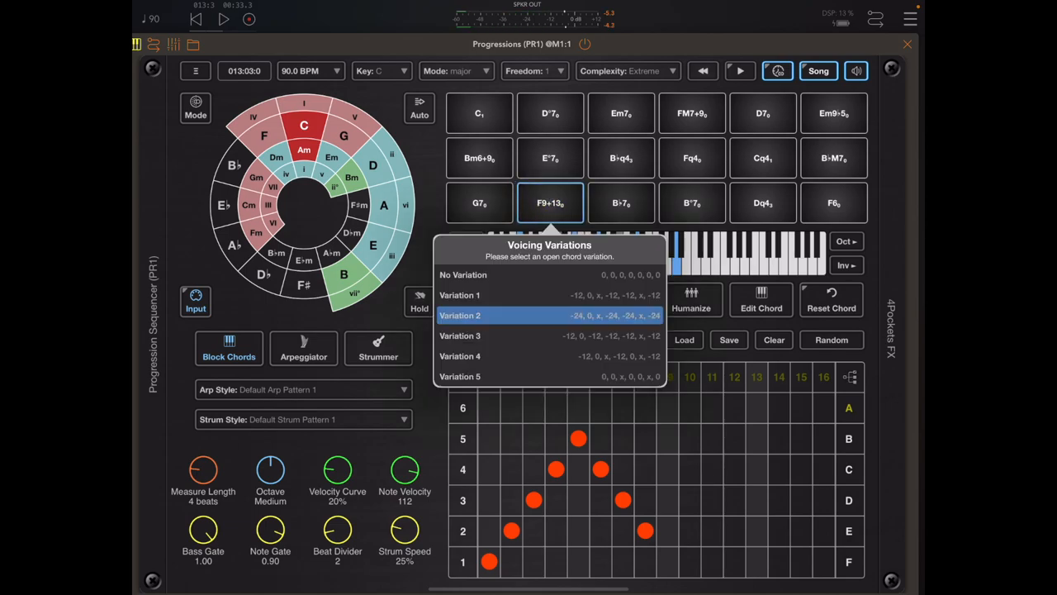
Apply voicing Variation 2 to the F#+13 chord and hear the result.
{"action": "left_click", "coordinate": [460, 314]}
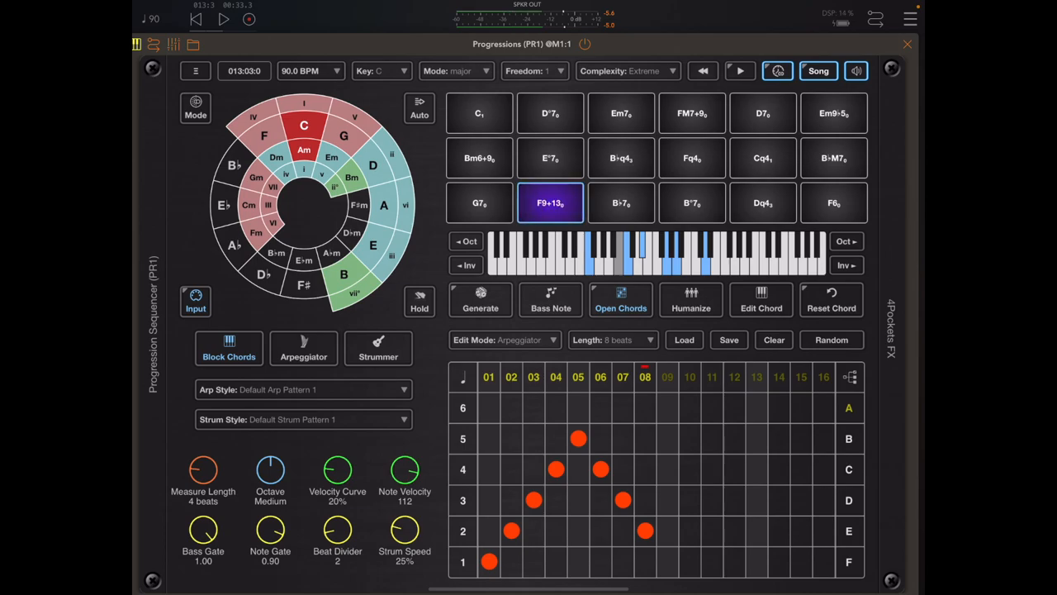
{"action": "left_click", "coordinate": [550, 201]}
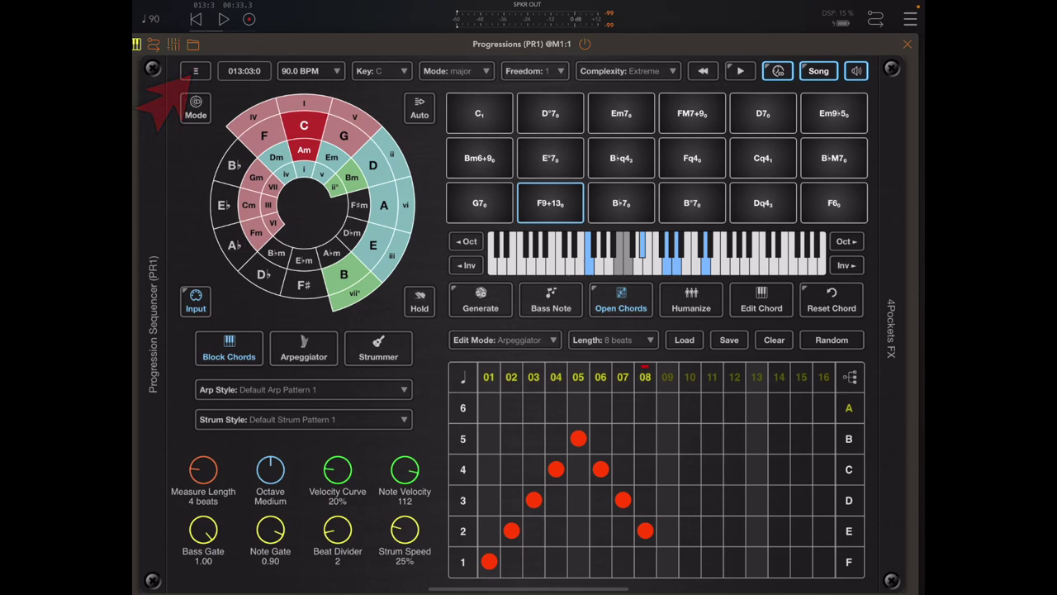
In Settings > Preferred Chords, disable the major 9 add 13 (M9+13) chord type.
{"action": "left_click", "coordinate": [195, 70]}
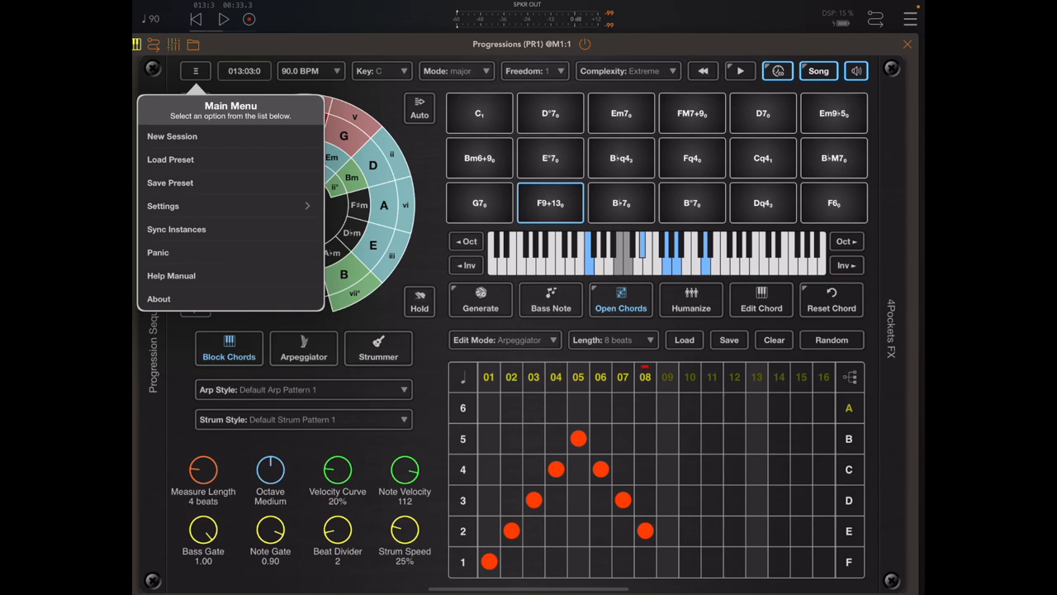
{"action": "left_click", "coordinate": [162, 205]}
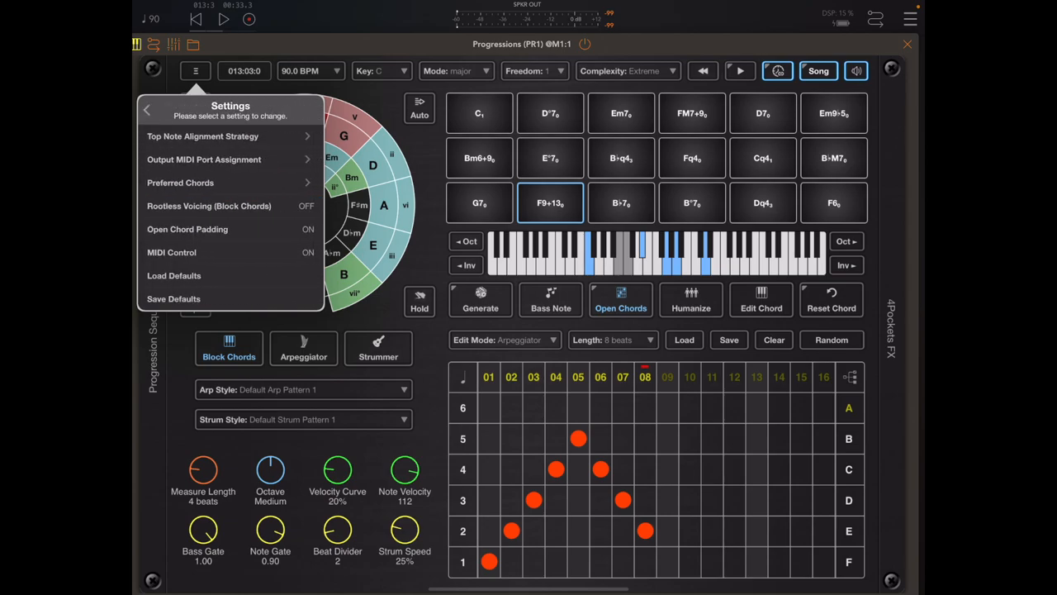
{"action": "left_click", "coordinate": [180, 182]}
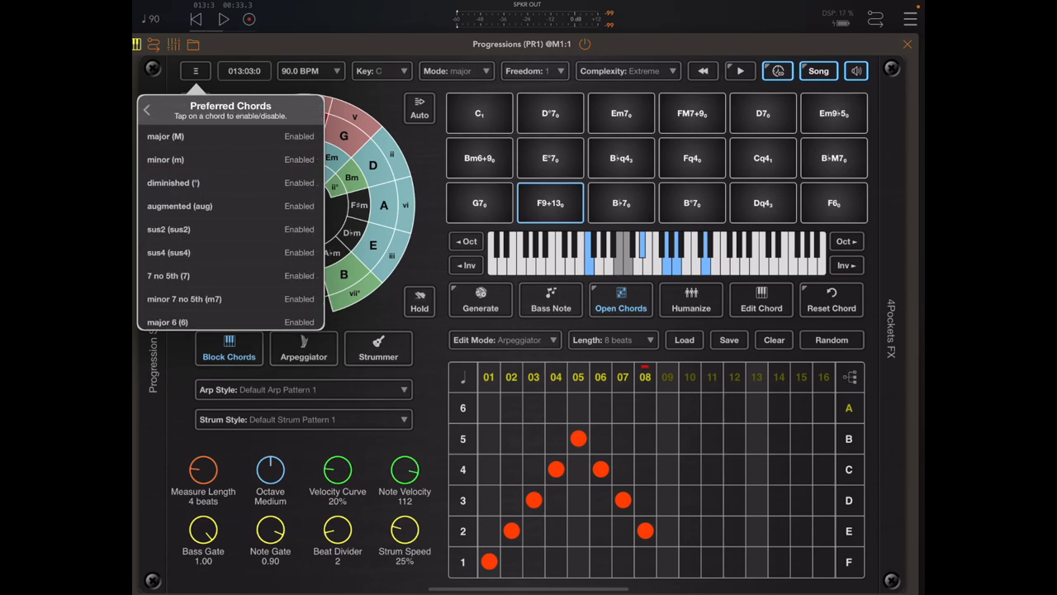
{"action": "scroll", "scroll_direction": "down", "scroll_amount": 3}
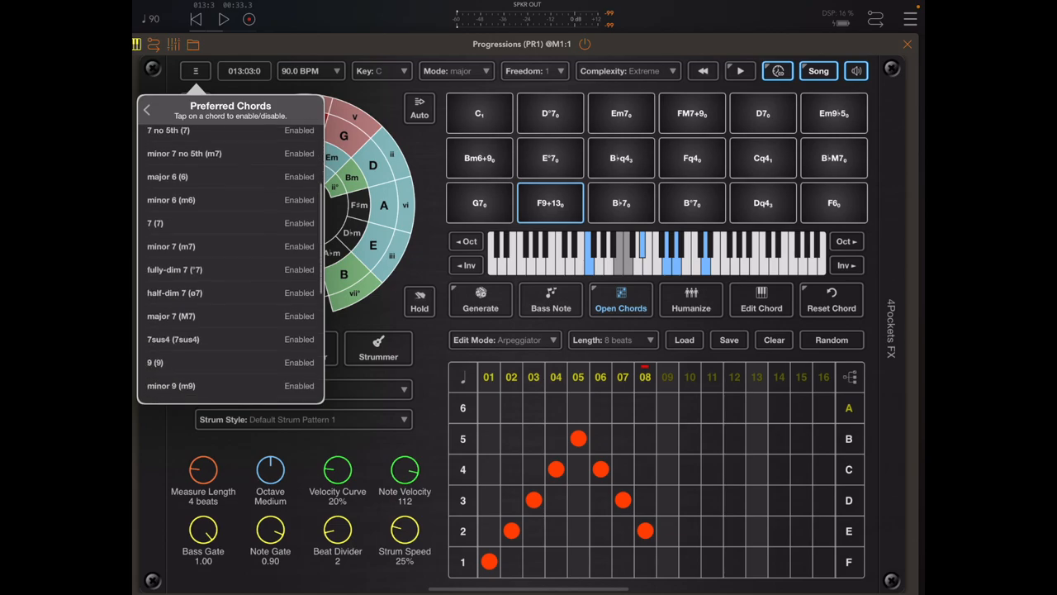
{"action": "scroll", "scroll_direction": "down", "scroll_amount": 3}
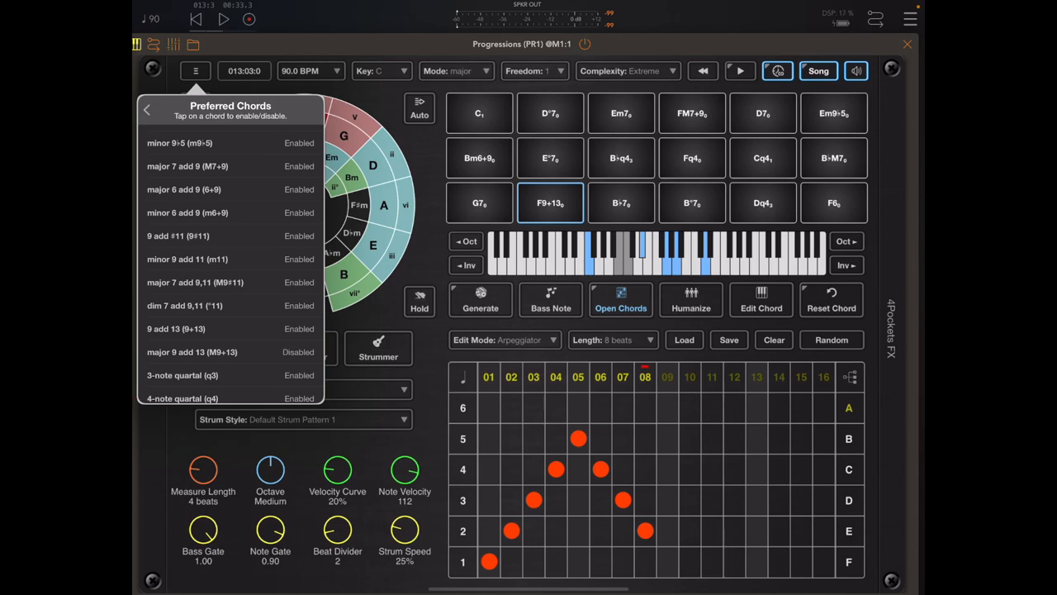
{"action": "left_click", "coordinate": [147, 109]}
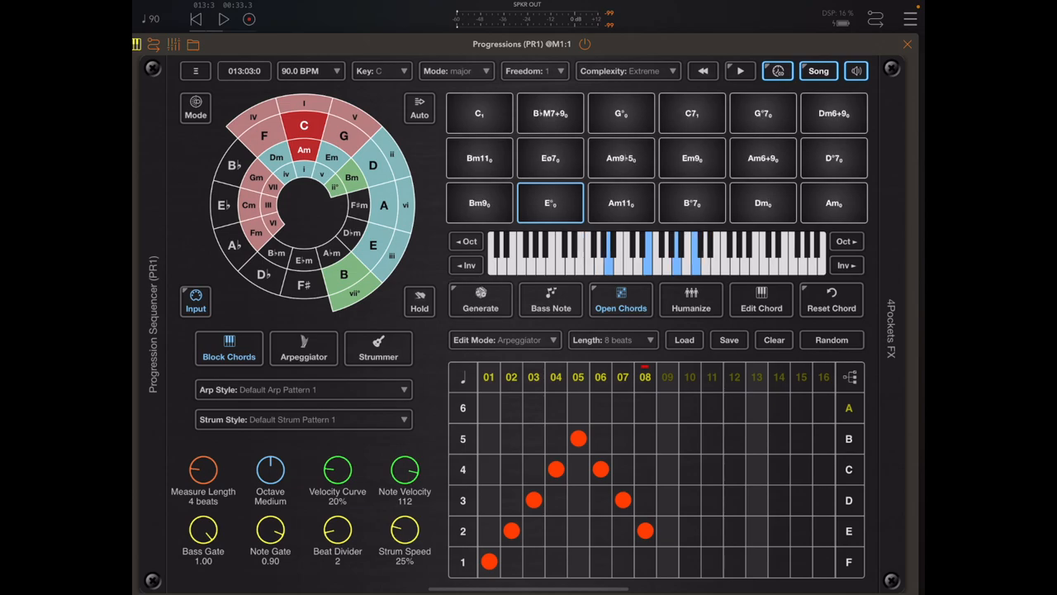
Regenerate the chord sequence without the disabled chord type.
{"action": "left_click", "coordinate": [481, 298]}
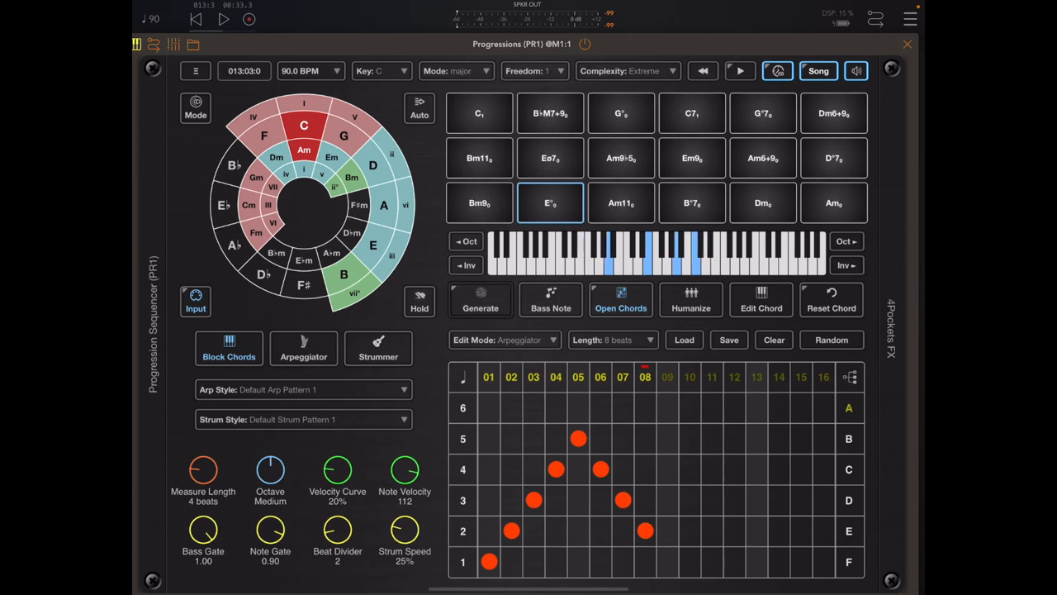
{"action": "left_click", "coordinate": [479, 299]}
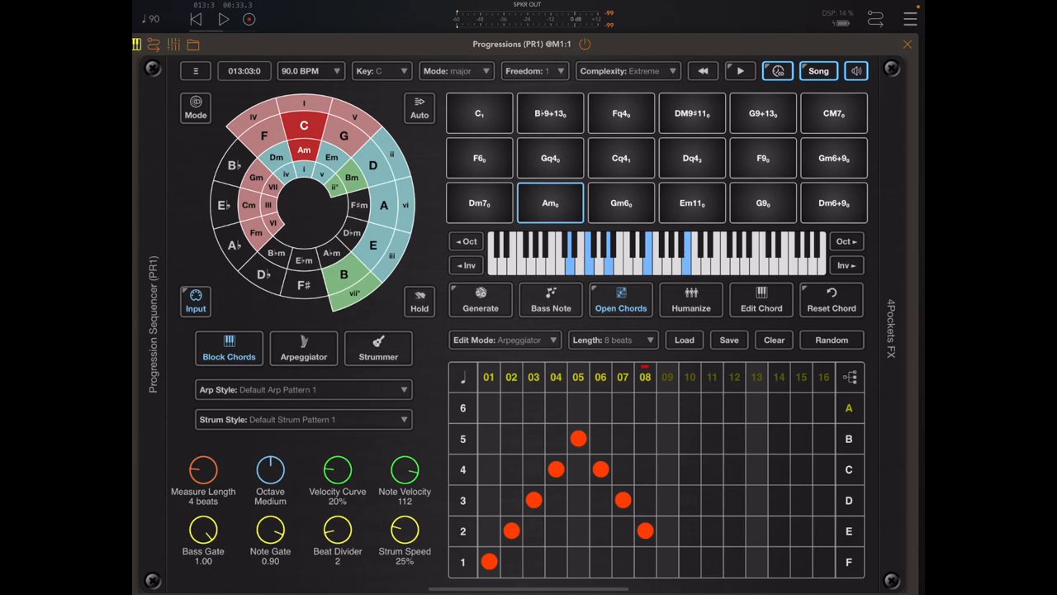
{"action": "left_click", "coordinate": [195, 70]}
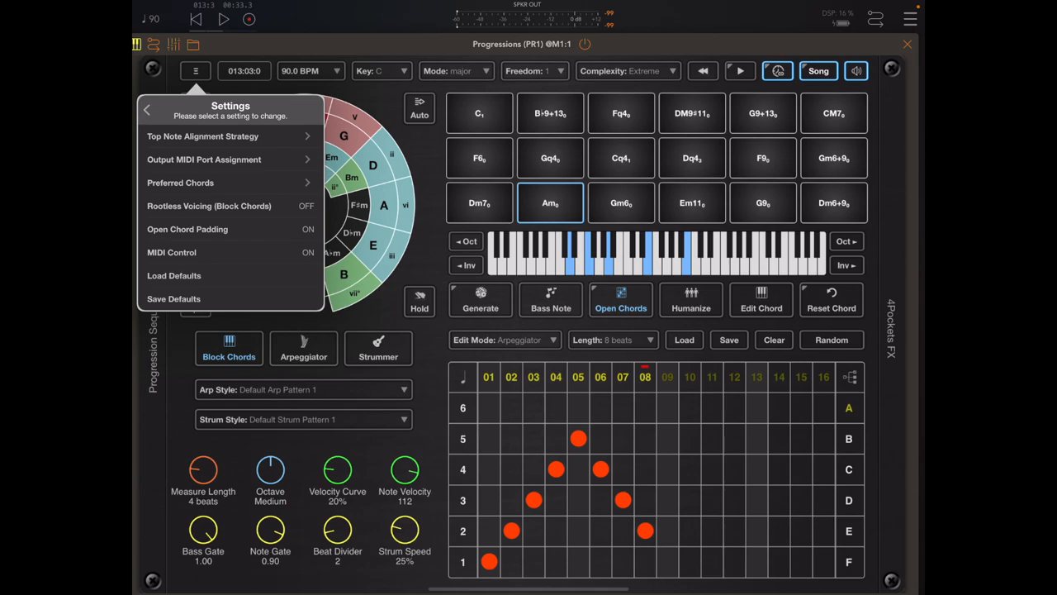
Save the current settings as defaults, then start a new blank session.
{"action": "left_click", "coordinate": [174, 298]}
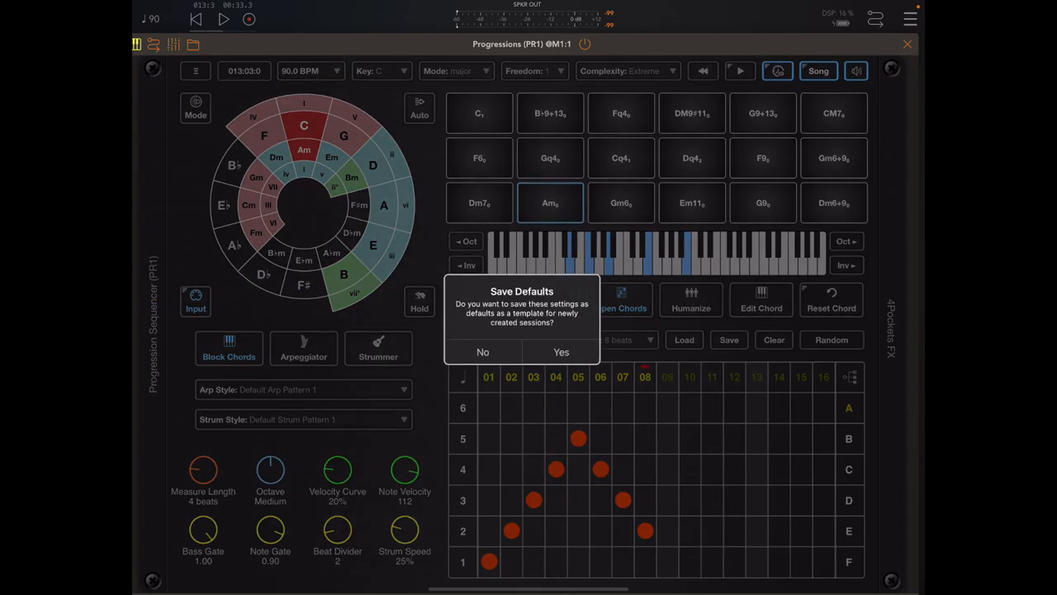
{"action": "left_click", "coordinate": [482, 352]}
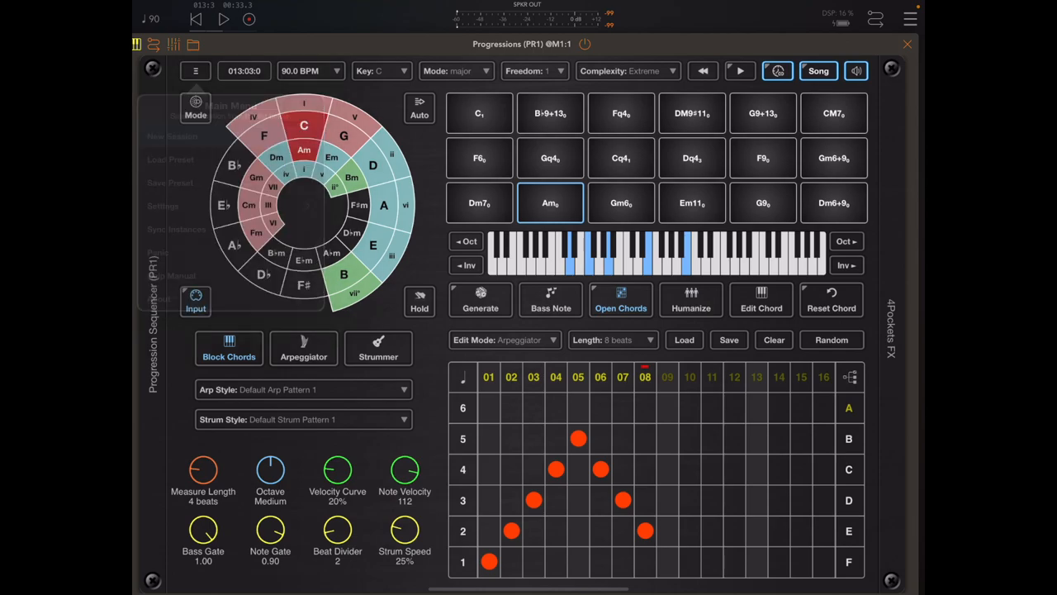
{"action": "left_click", "coordinate": [628, 69]}
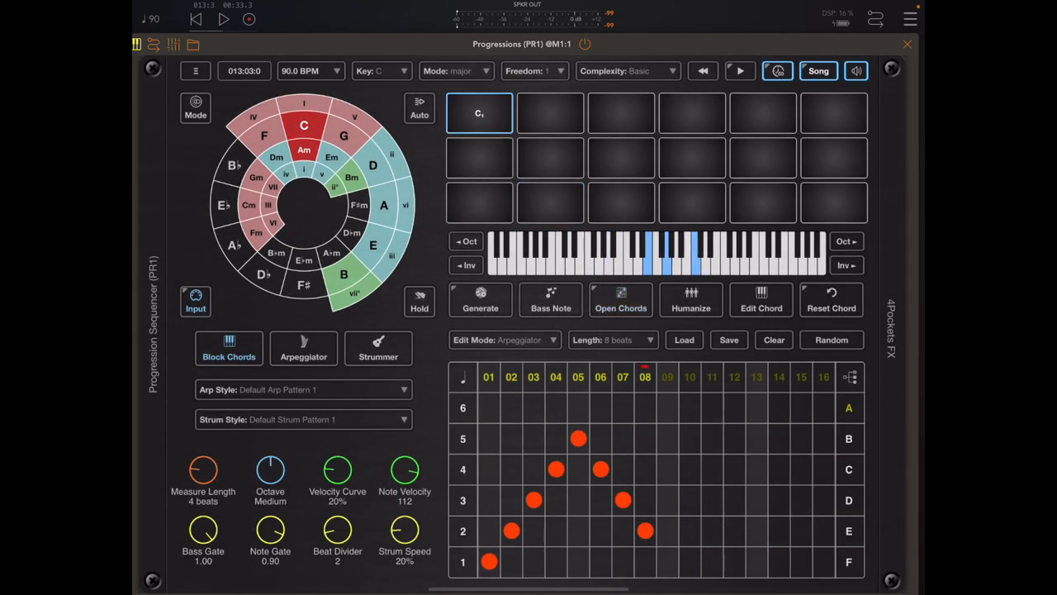
Review the Preferred Chords list in the new session's Settings.
{"action": "left_click", "coordinate": [195, 70]}
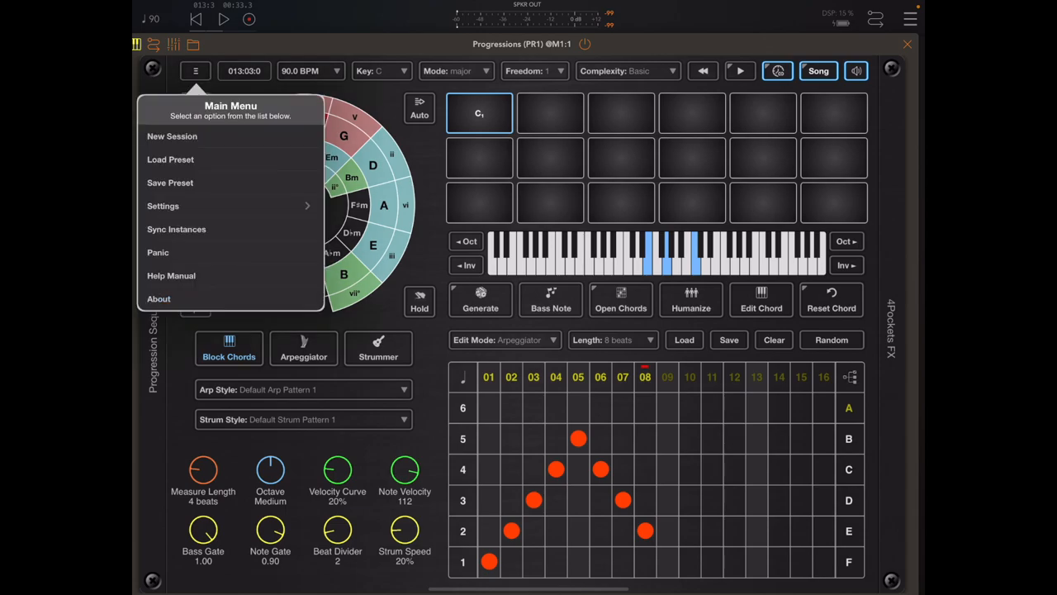
{"action": "left_click", "coordinate": [162, 205]}
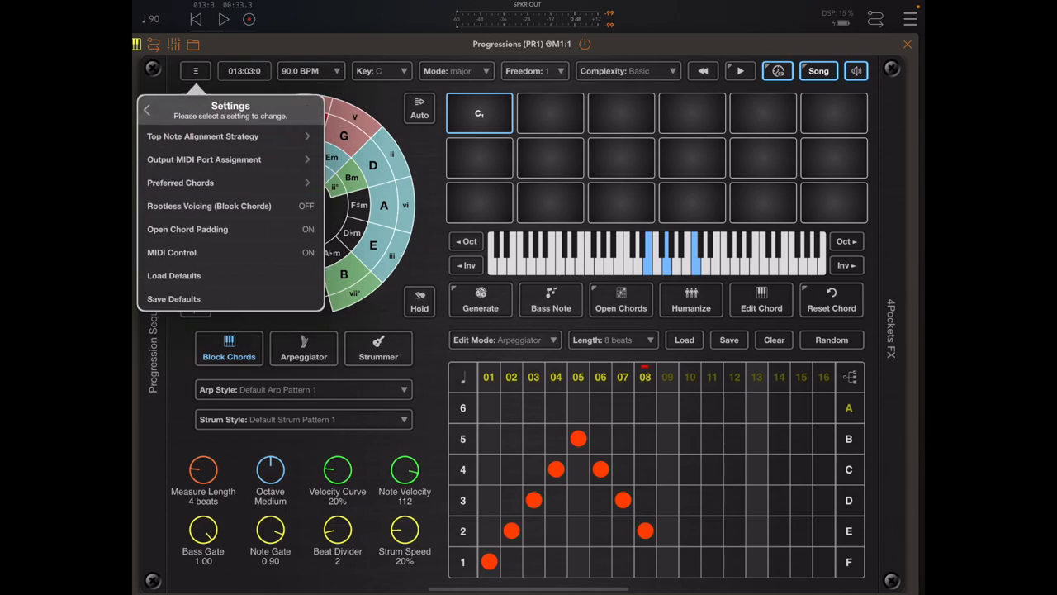
{"action": "left_click", "coordinate": [180, 182]}
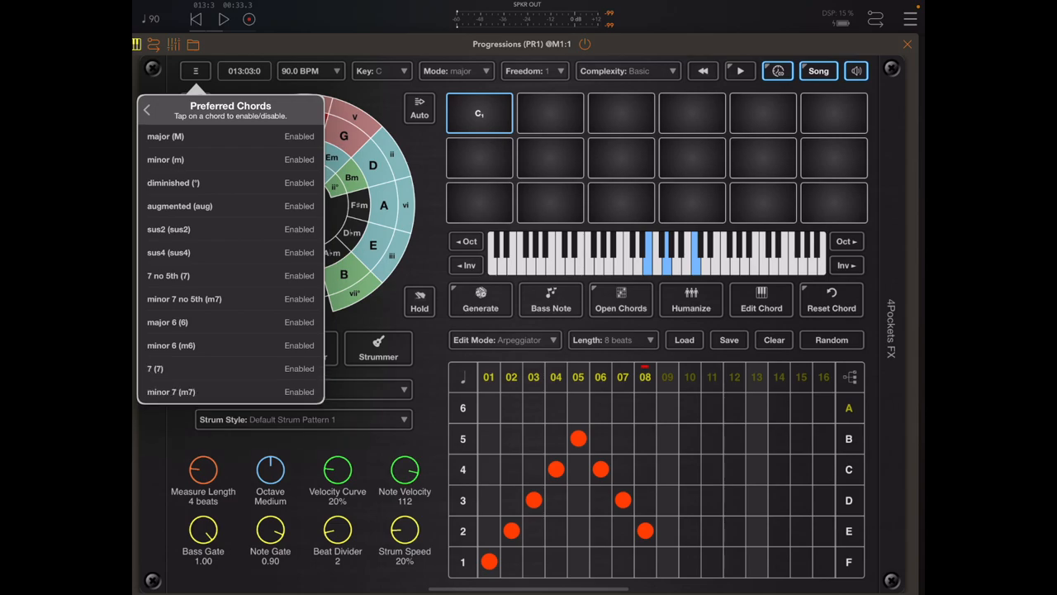
{"action": "scroll", "scroll_direction": "down", "scroll_amount": 3}
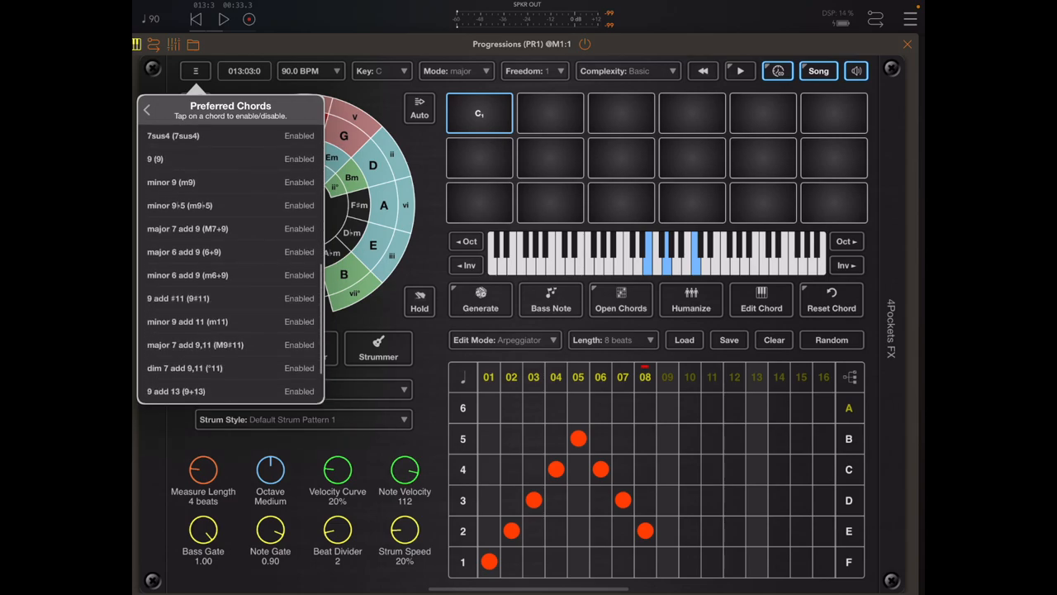
{"action": "scroll", "scroll_direction": "down", "scroll_amount": 3}
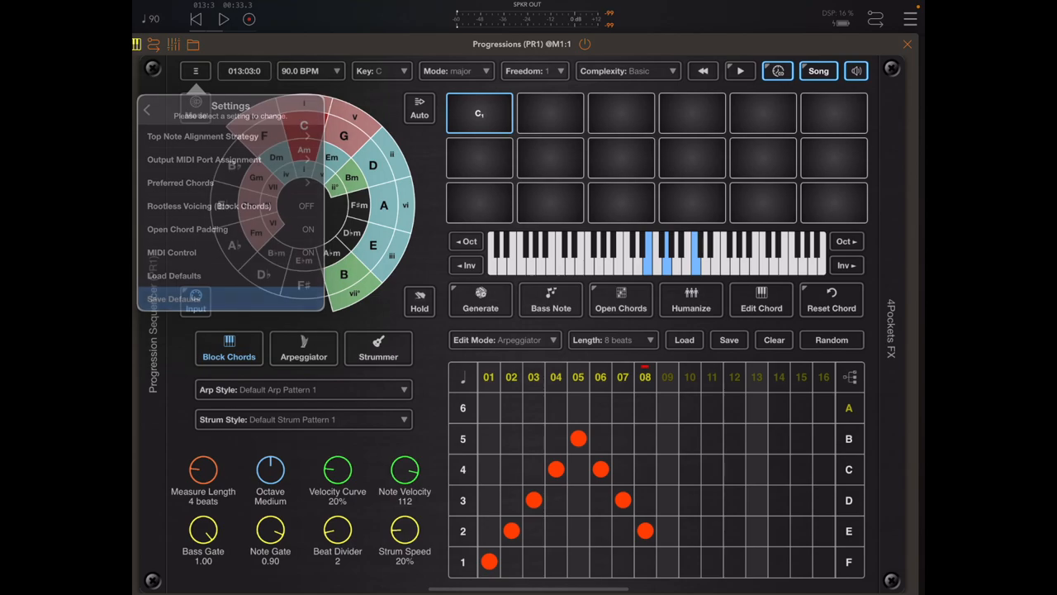
Save the new session's settings as the defaults and confirm.
{"action": "left_click", "coordinate": [173, 297]}
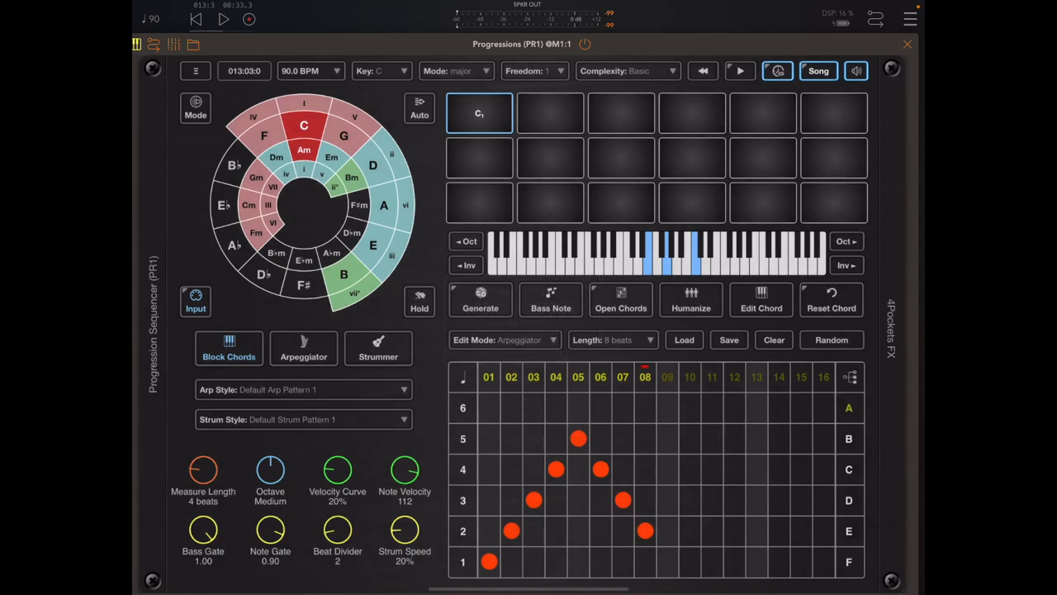
{"action": "left_click", "coordinate": [729, 341]}
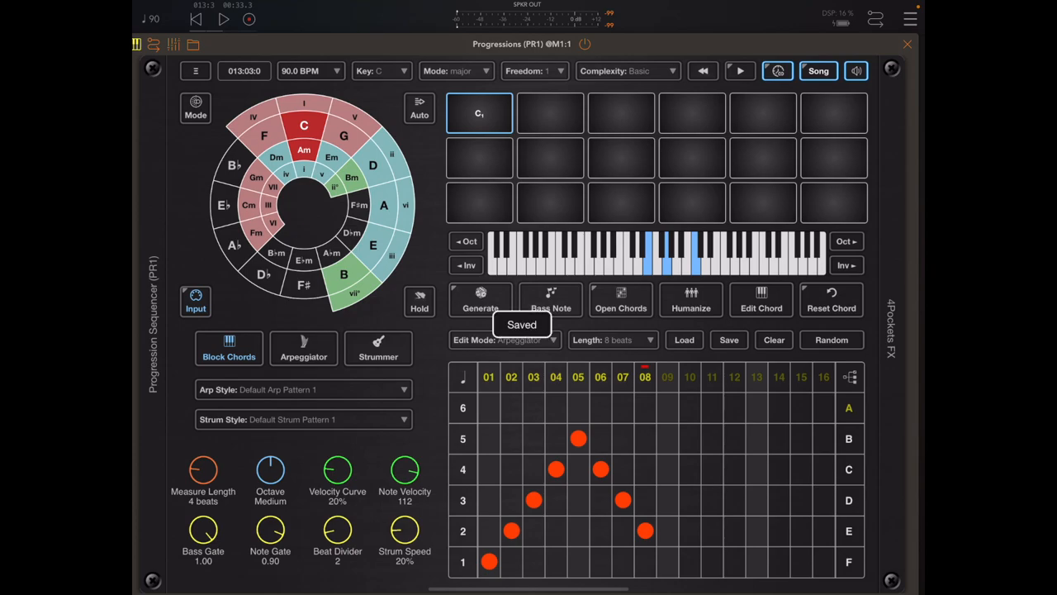